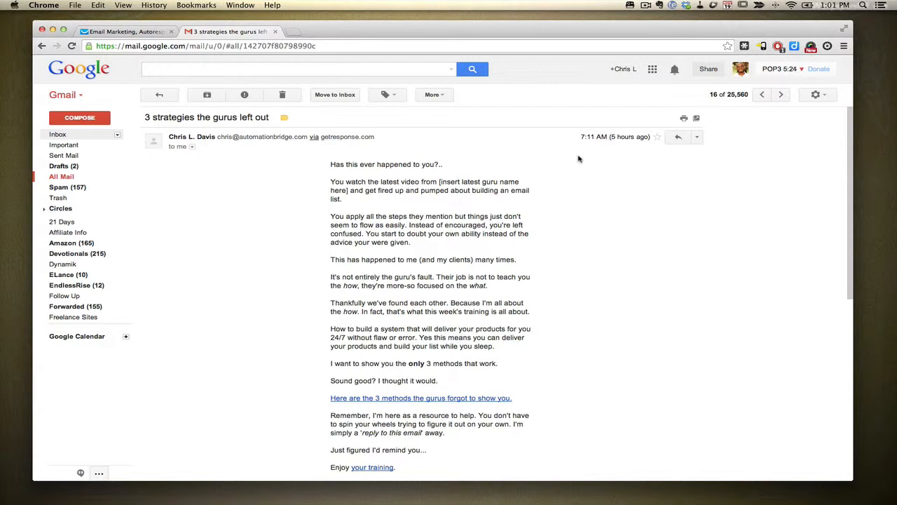
mouse_move(356, 191)
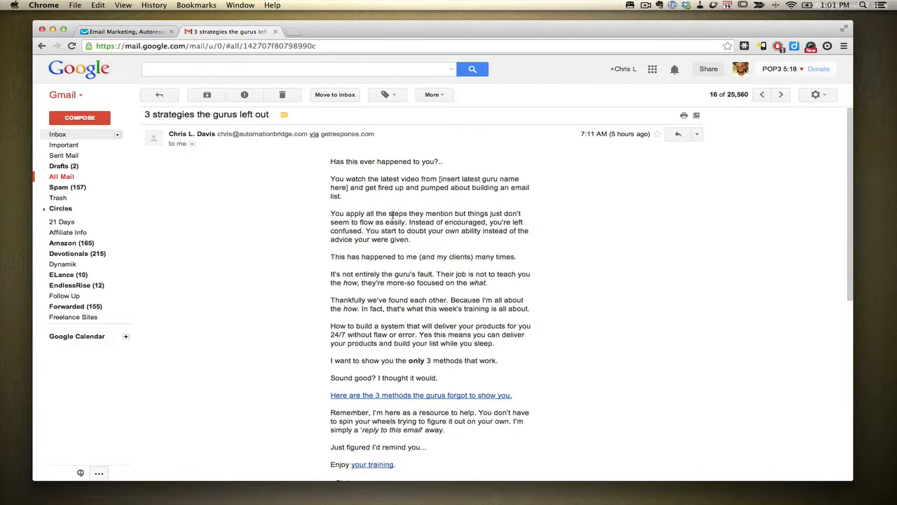
Step: Select the body of the '3 strategies the gurus left out' email and switch to GetResponse
scroll("down", 3)
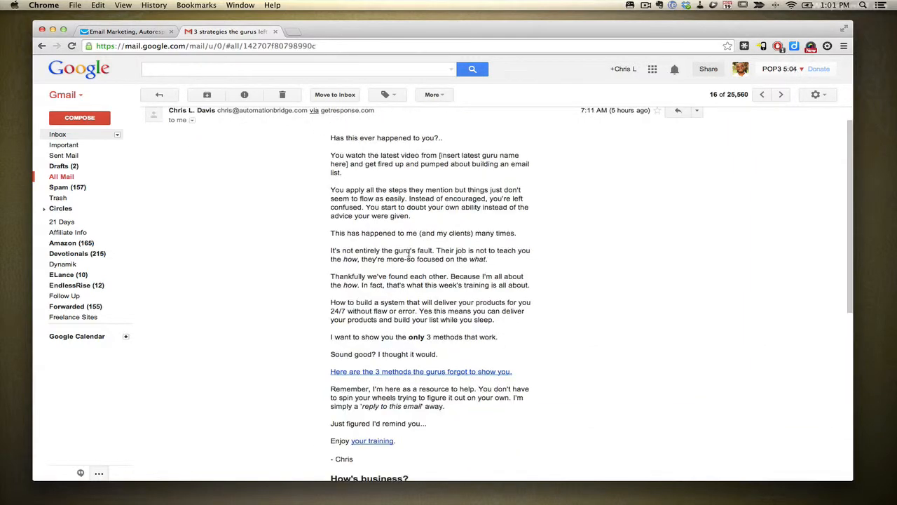
mouse_move(325, 140)
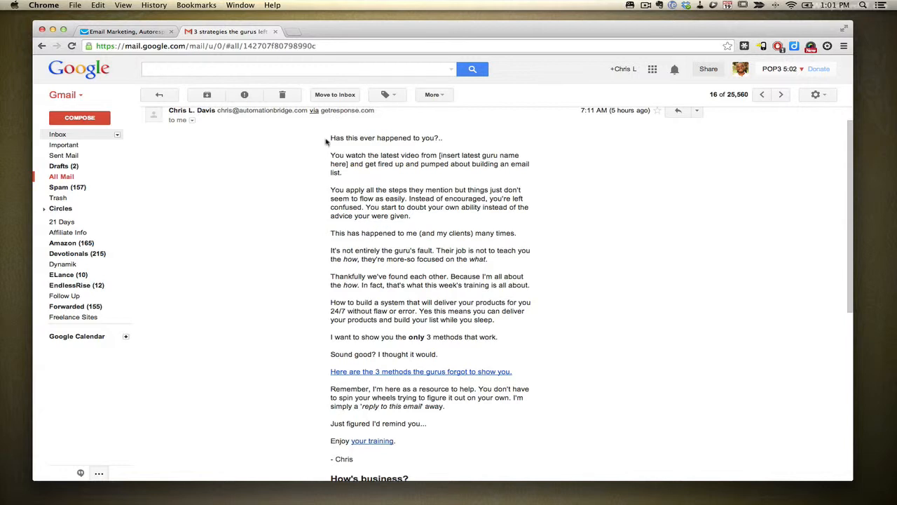
left_click_drag(330, 137, 437, 357)
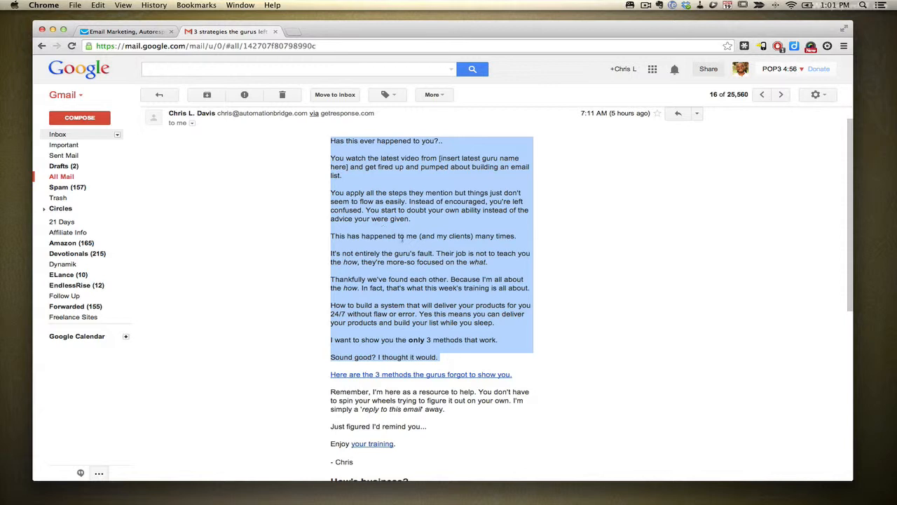
left_click(524, 317)
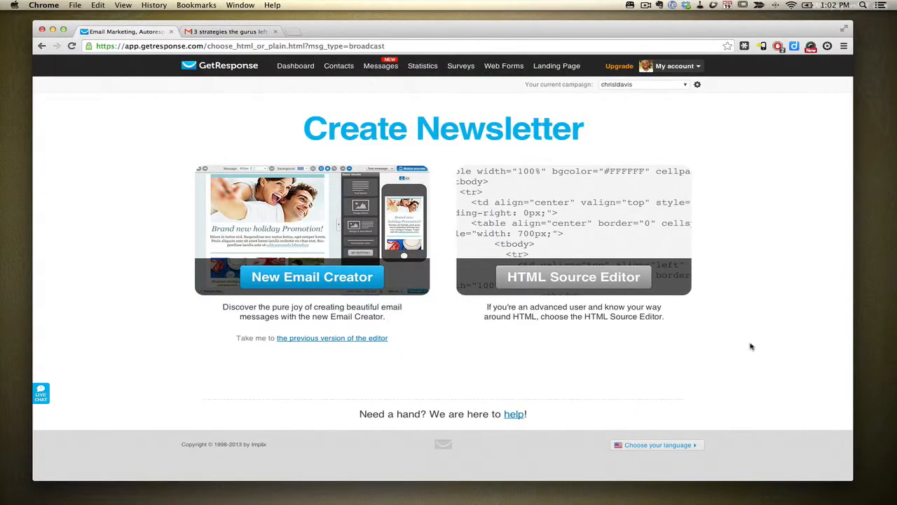
left_click(381, 66)
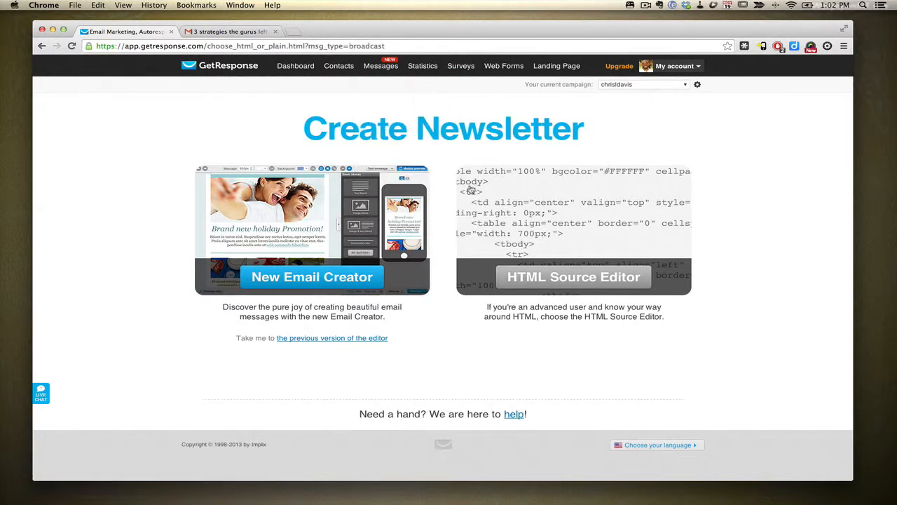
mouse_move(615, 134)
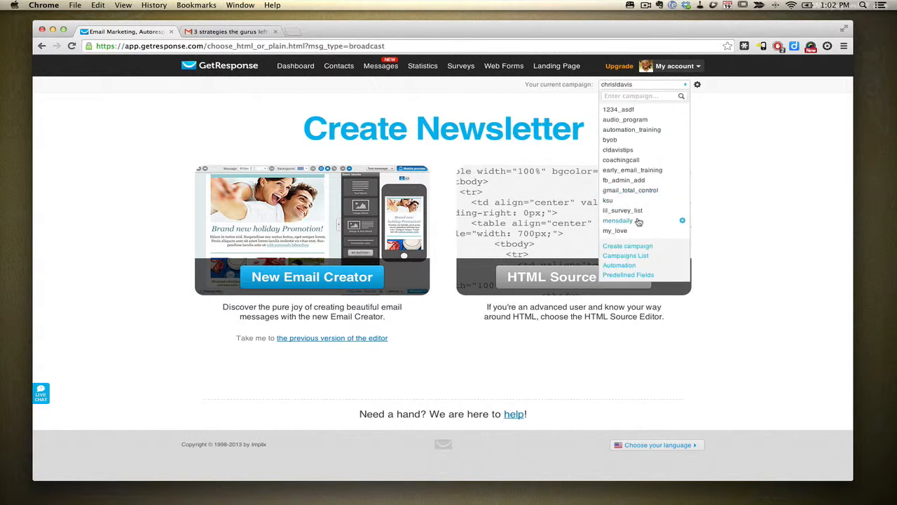
left_click(684, 85)
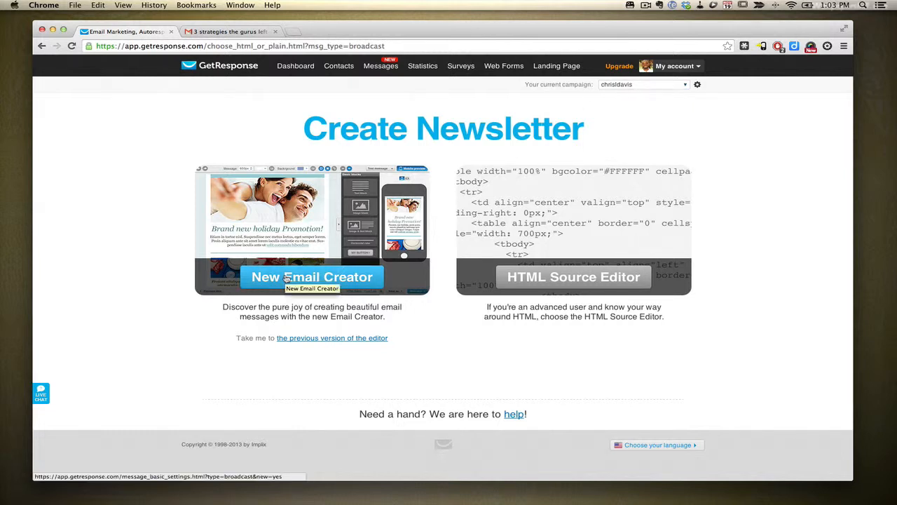
Step: Start a message in the New Email Creator named 'Newsletter Example'
left_click(311, 276)
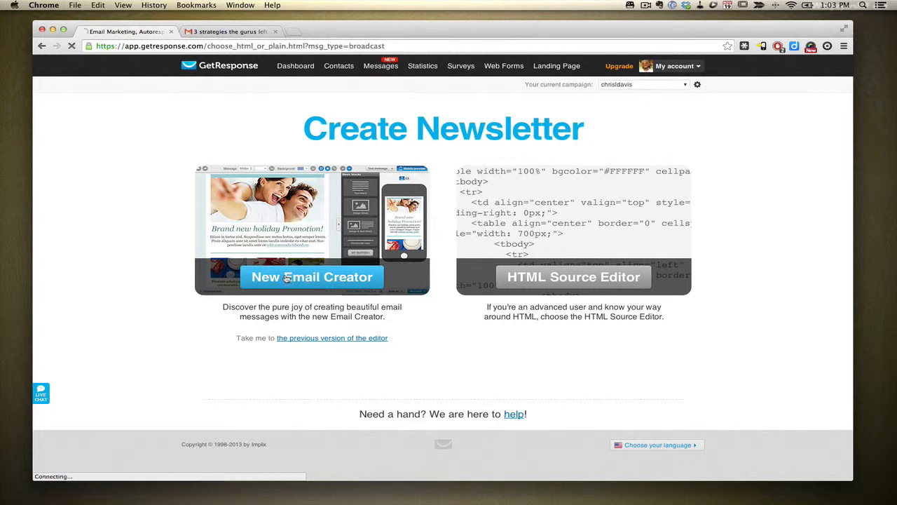
left_click(311, 276)
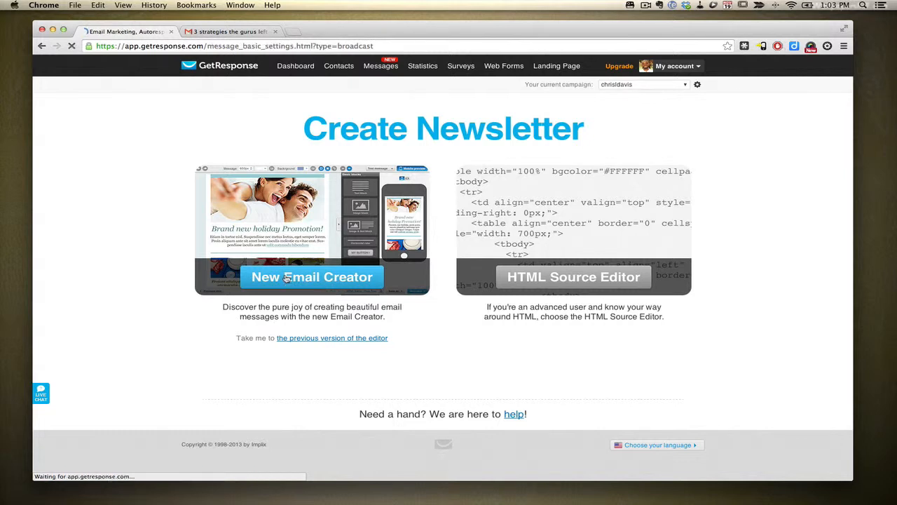
left_click(311, 276)
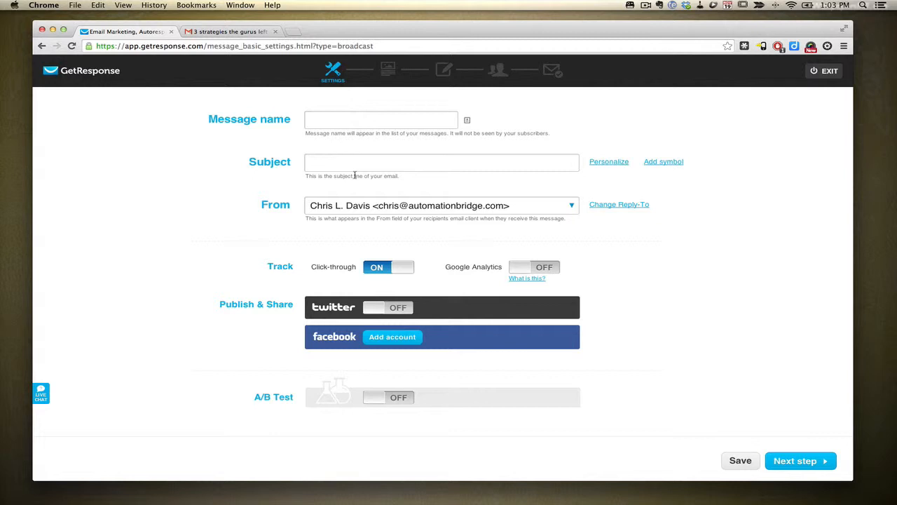
left_click(381, 119)
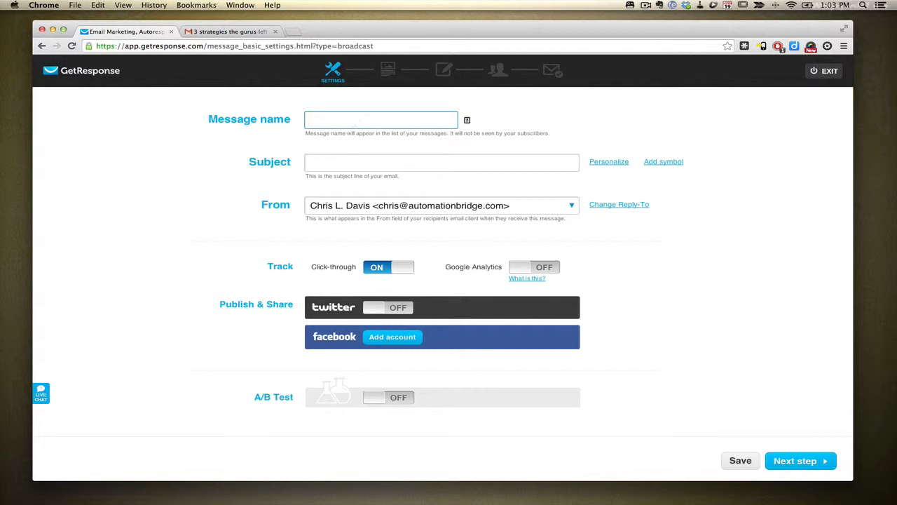
type("Newsletter")
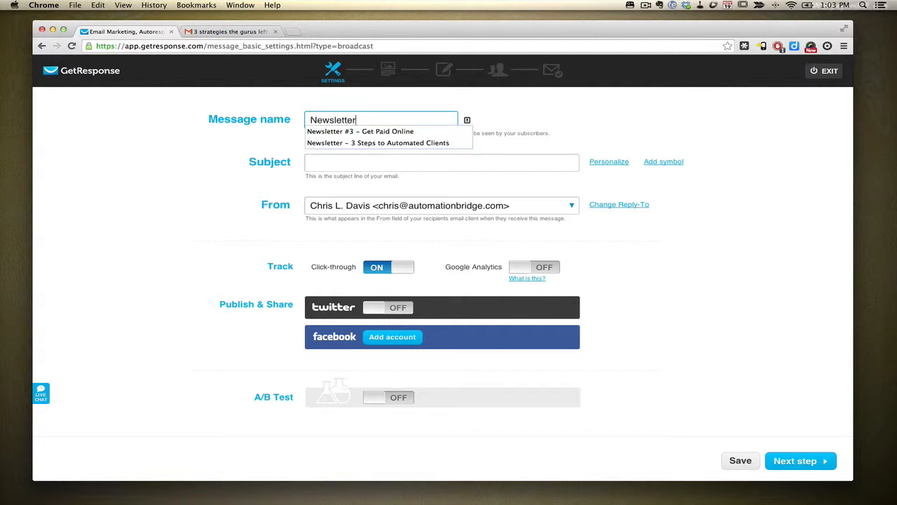
type("Example")
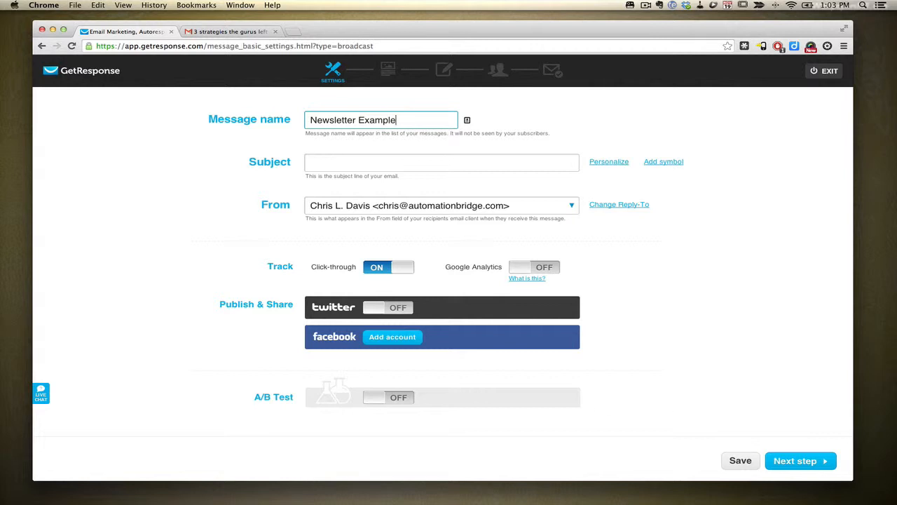
left_click(441, 162)
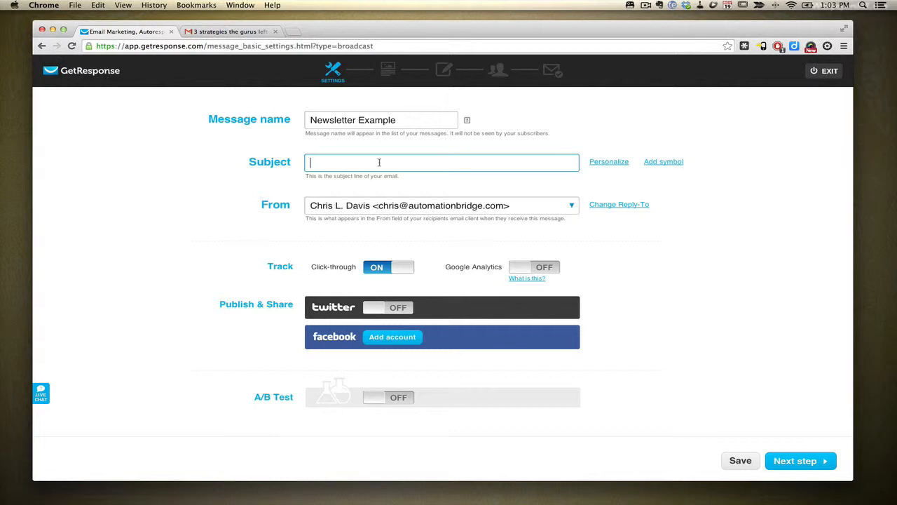
Step: Enter the subject 'open this now!' and append a star from Add symbol
type("open this no")
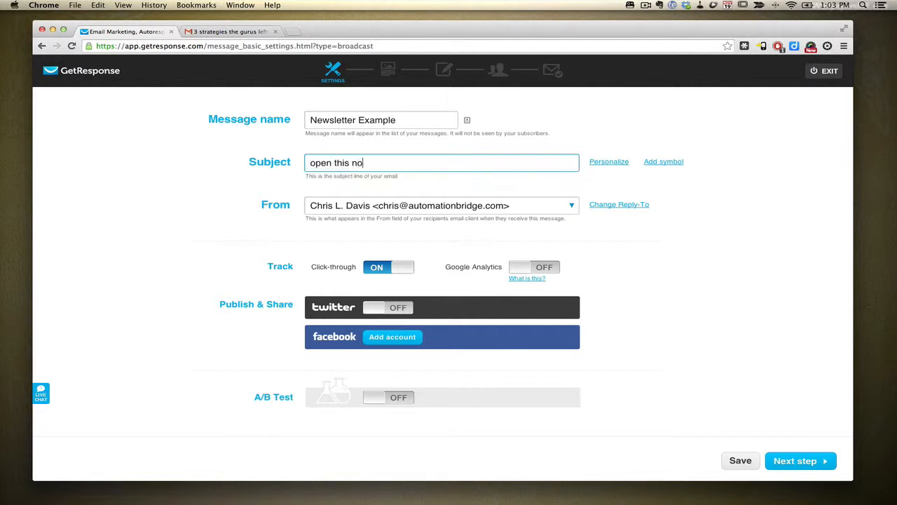
type("w!")
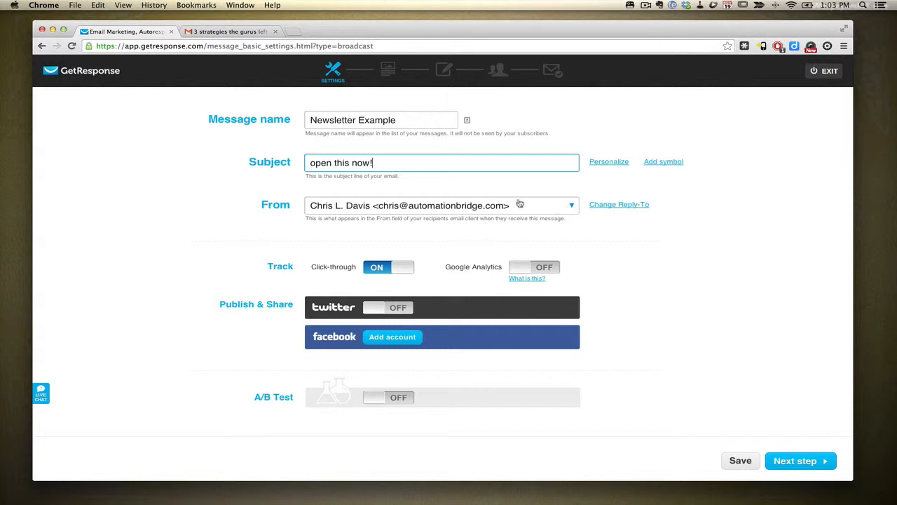
left_click(608, 162)
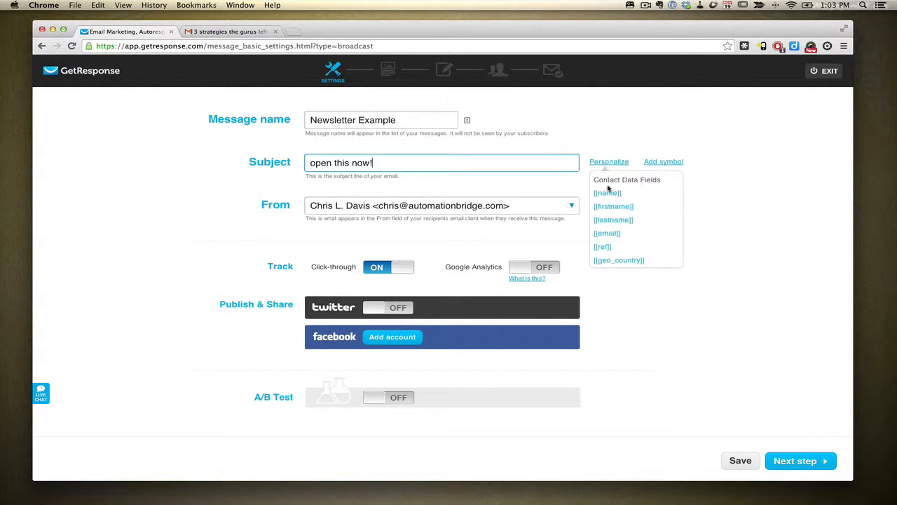
mouse_move(614, 206)
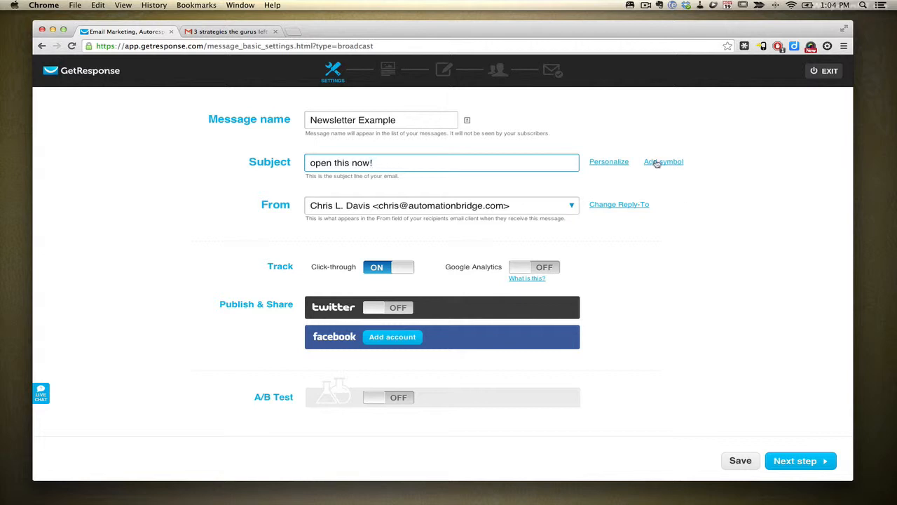
left_click(663, 161)
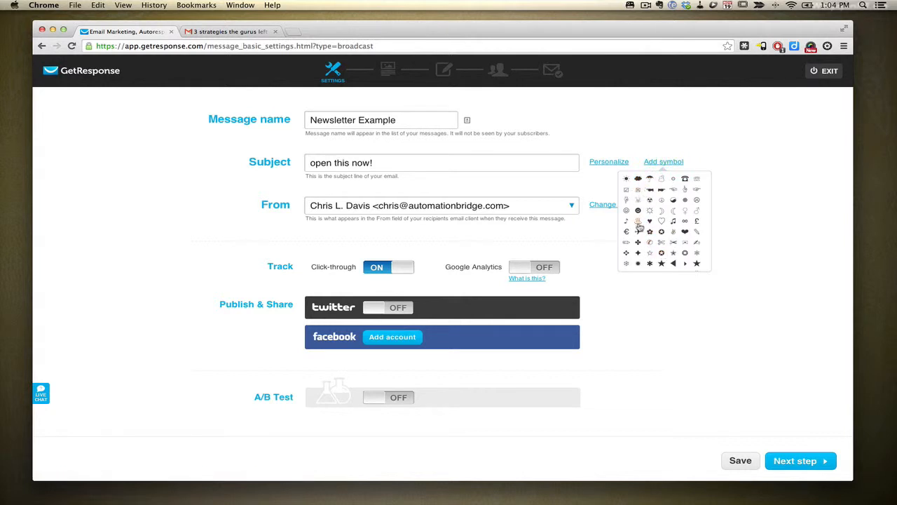
left_click(696, 263)
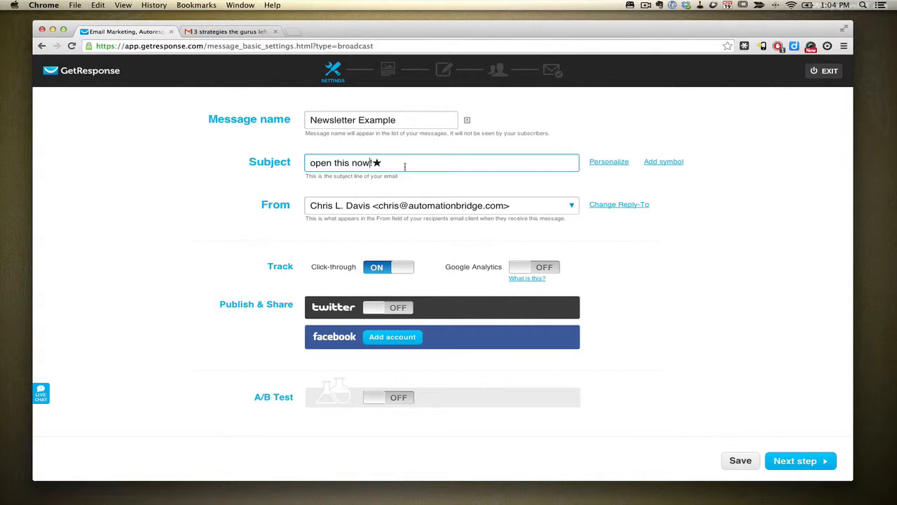
type("\" \"")
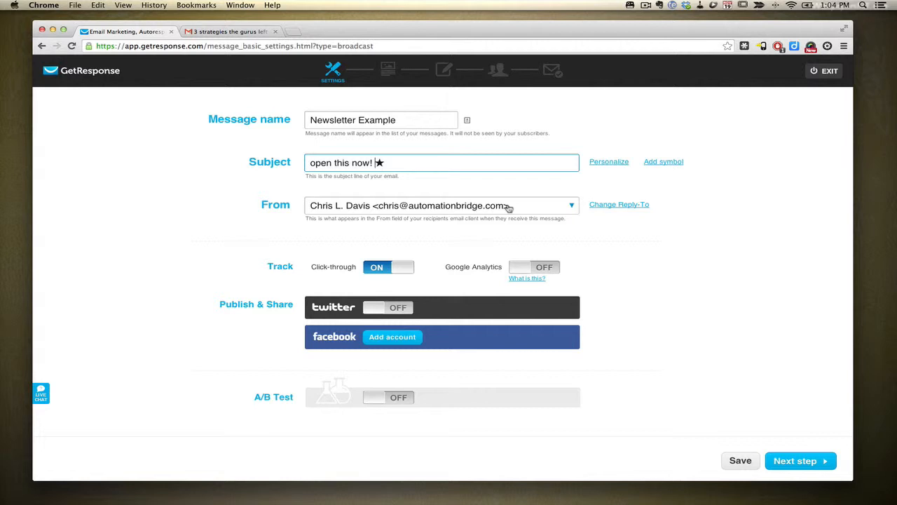
mouse_move(619, 204)
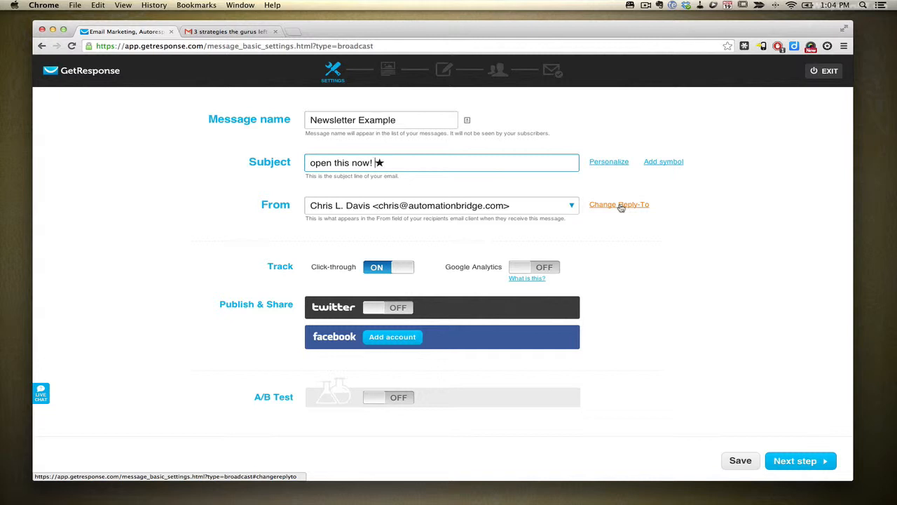
mouse_move(390, 272)
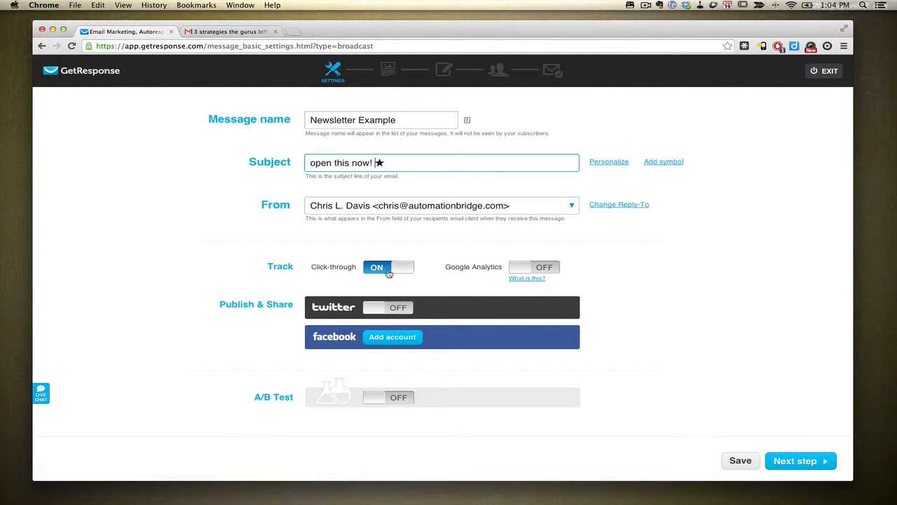
mouse_move(376, 272)
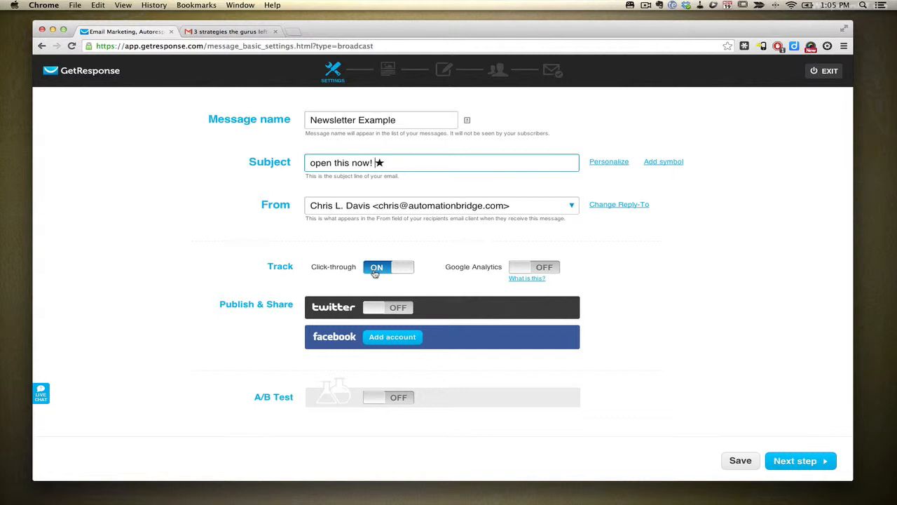
mouse_move(541, 271)
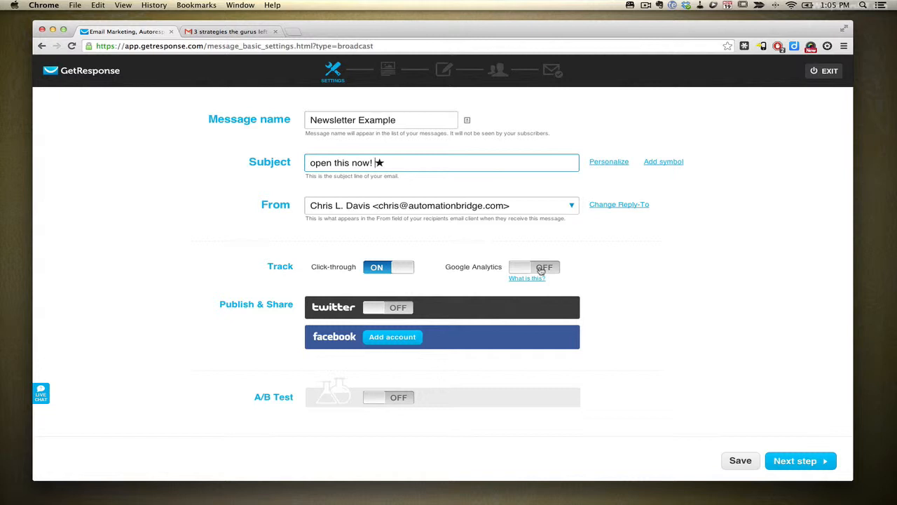
mouse_move(273, 311)
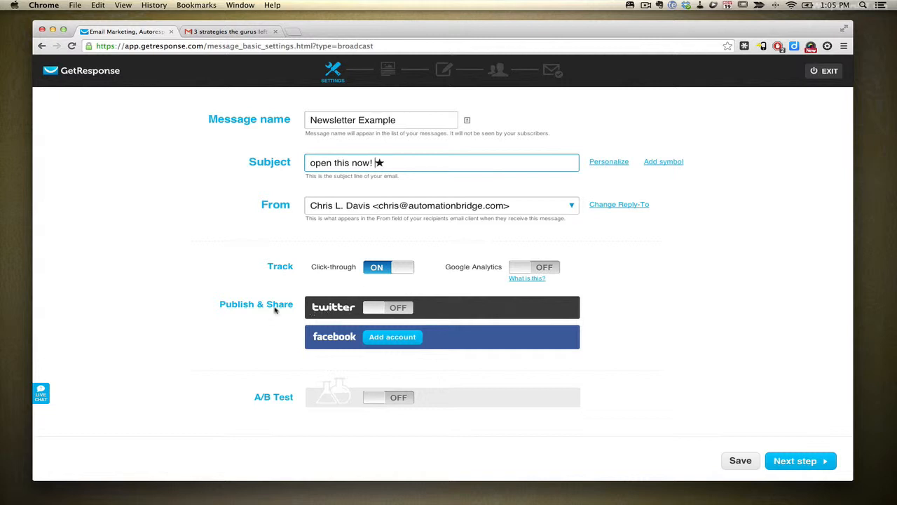
mouse_move(336, 320)
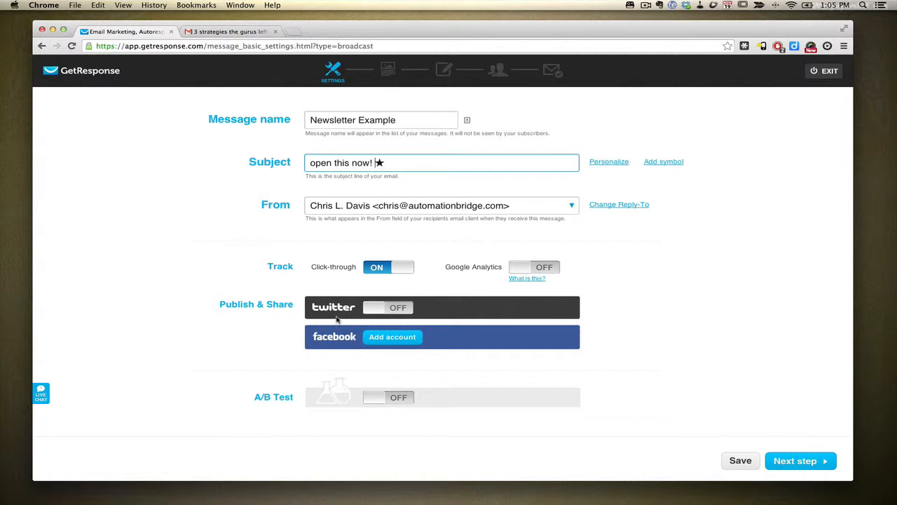
mouse_move(362, 325)
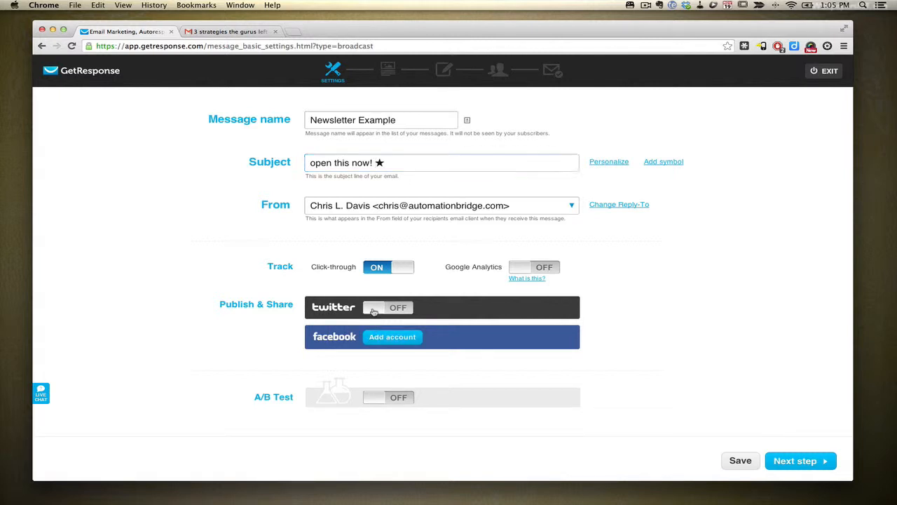
Step: Toggle Twitter sharing on and back off, leaving click-through tracking on
left_click(390, 307)
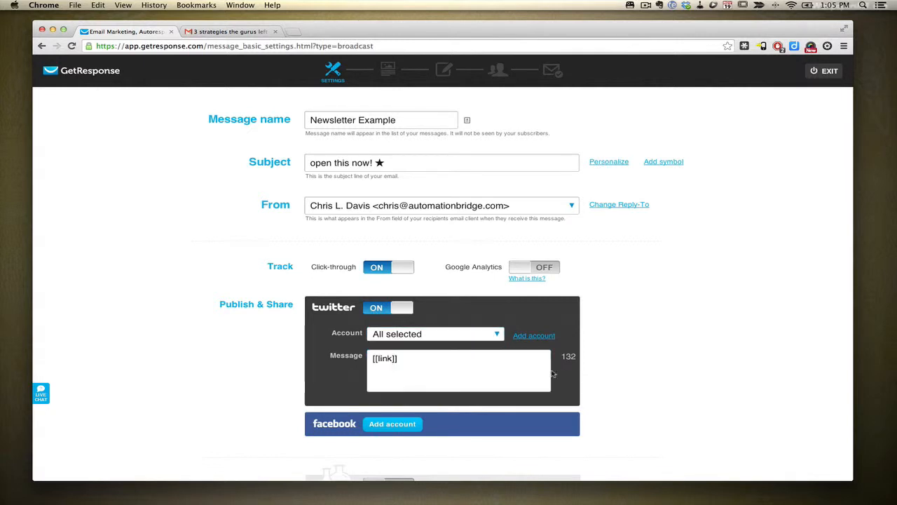
left_click(388, 307)
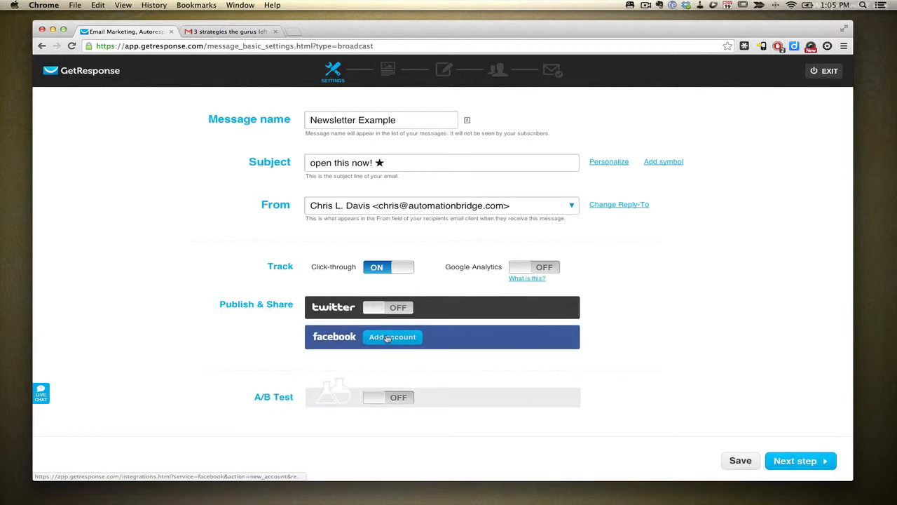
scroll("down", 3)
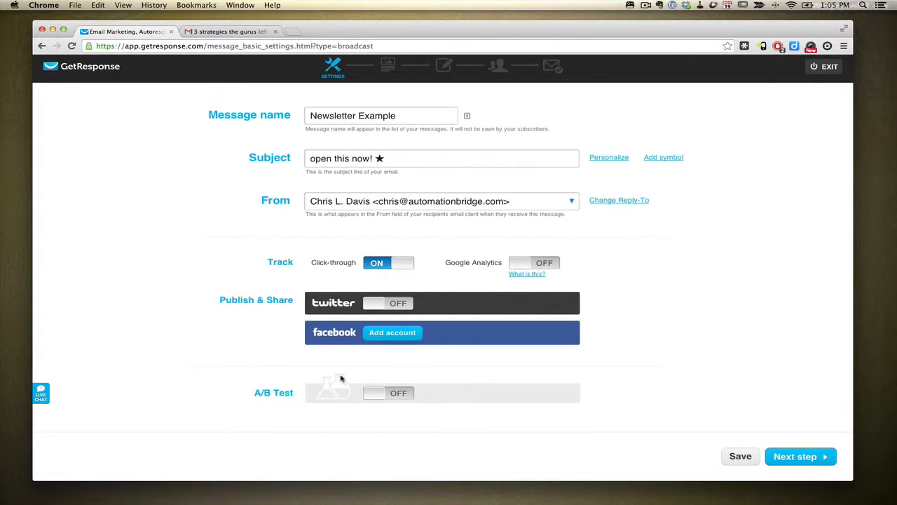
mouse_move(371, 392)
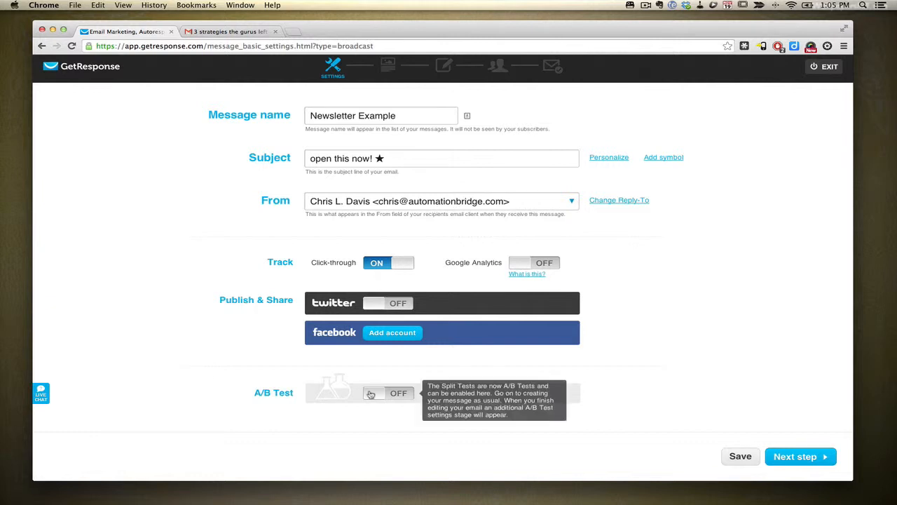
mouse_move(327, 409)
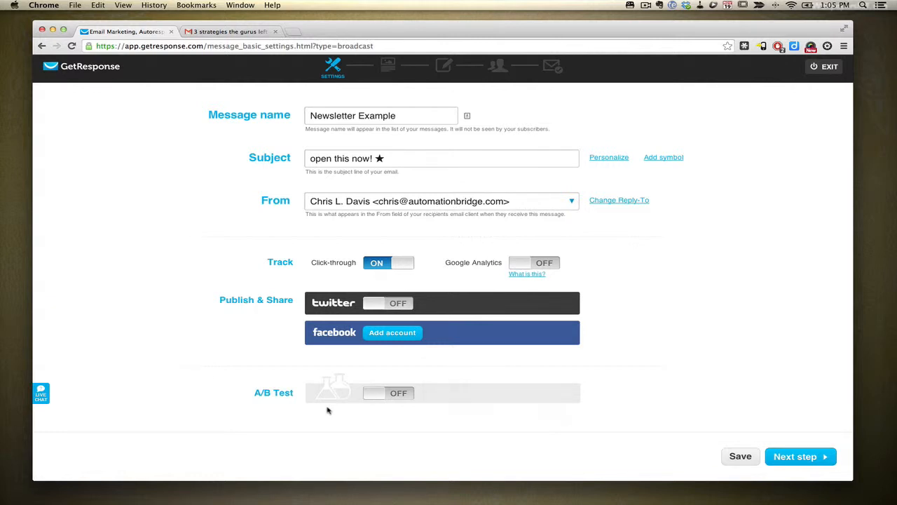
mouse_move(321, 409)
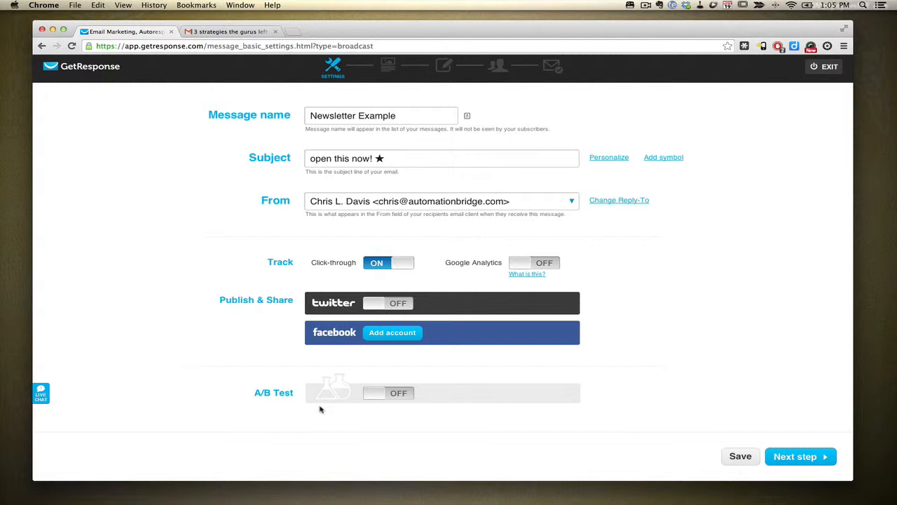
Step: Advance to the template chooser and browse the Internet Marketing predesigned templates
left_click(799, 457)
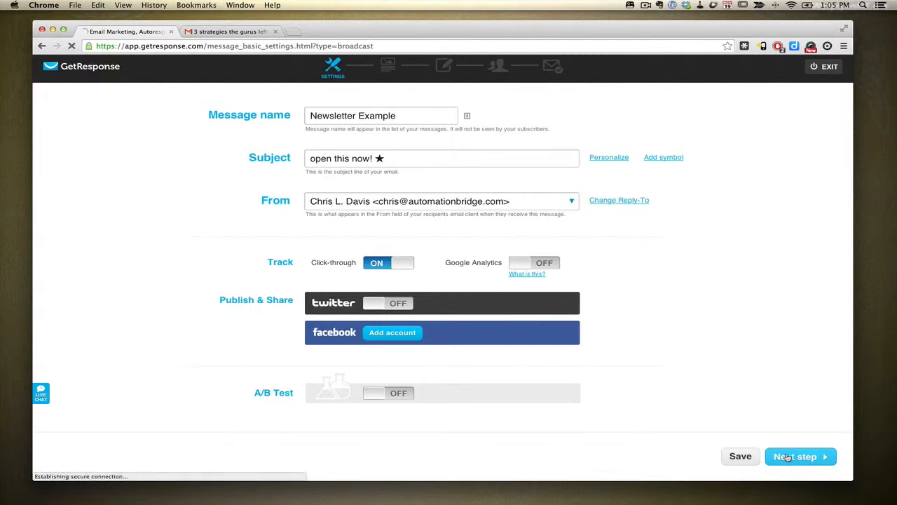
left_click(794, 456)
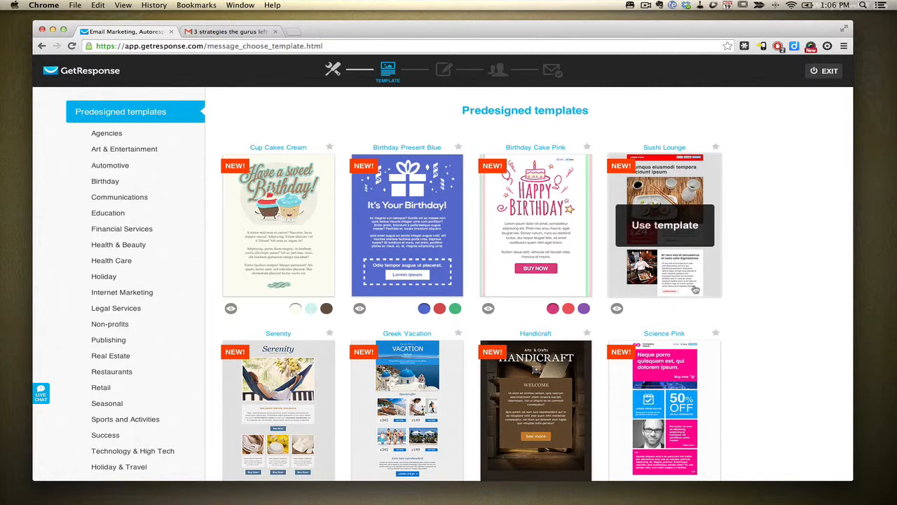
scroll("down", 3)
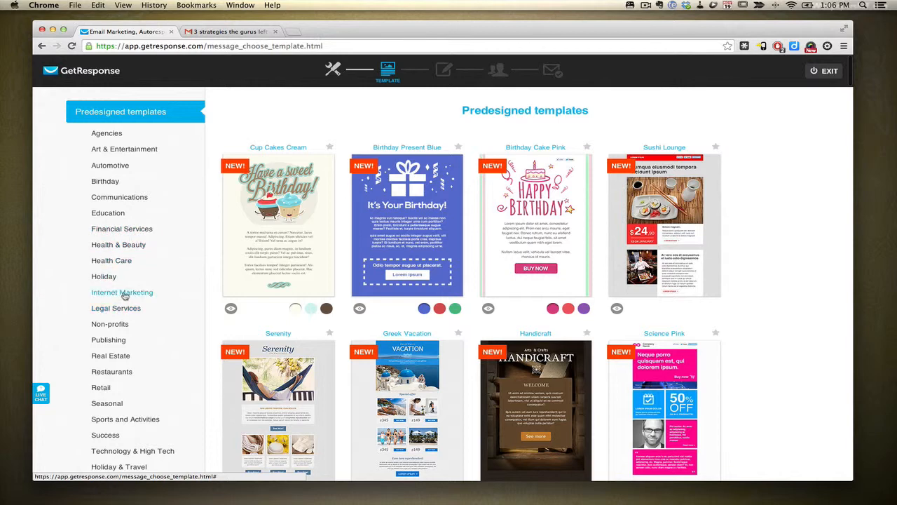
left_click(122, 293)
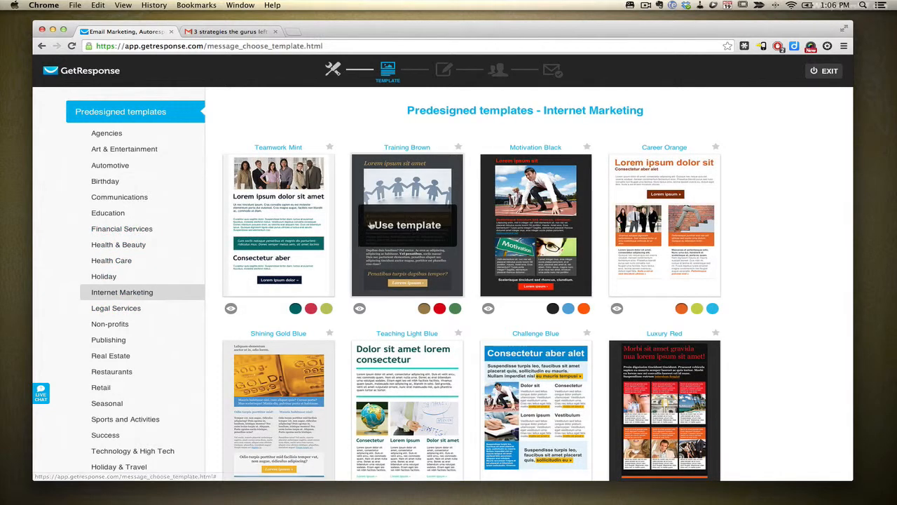
scroll("down", 3)
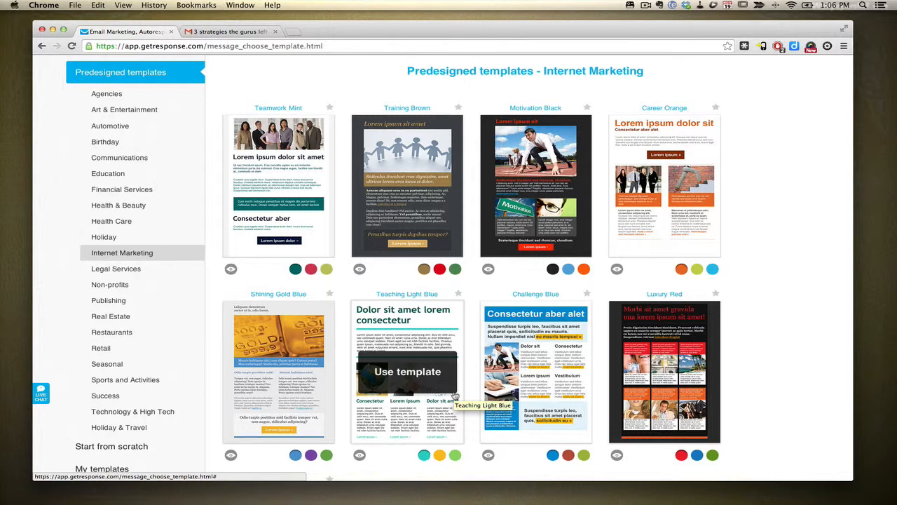
scroll("down", 3)
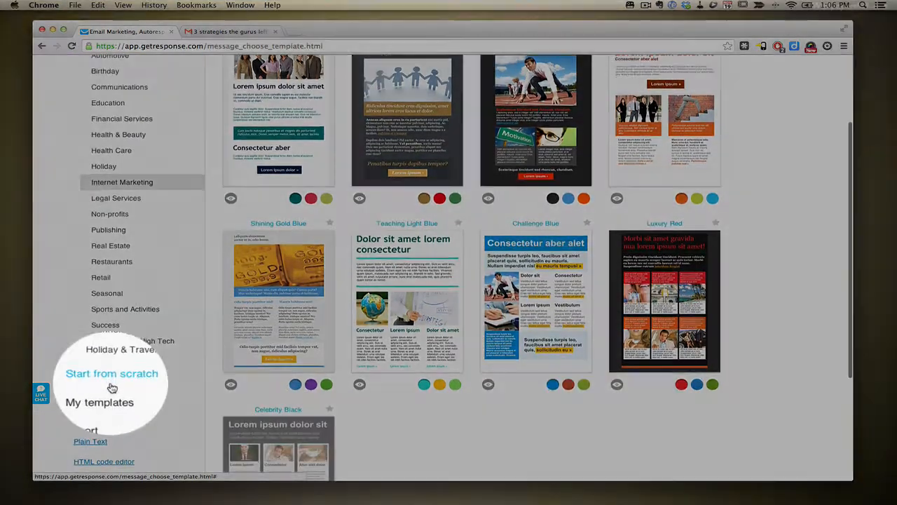
Step: Use the Blank template under Start from scratch and select its Lorem ipsum heading for removal
left_click(112, 373)
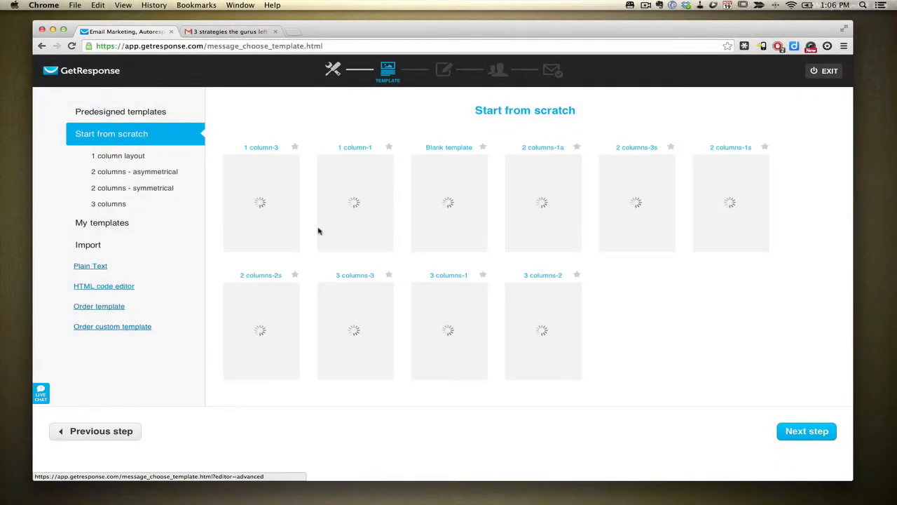
mouse_move(449, 203)
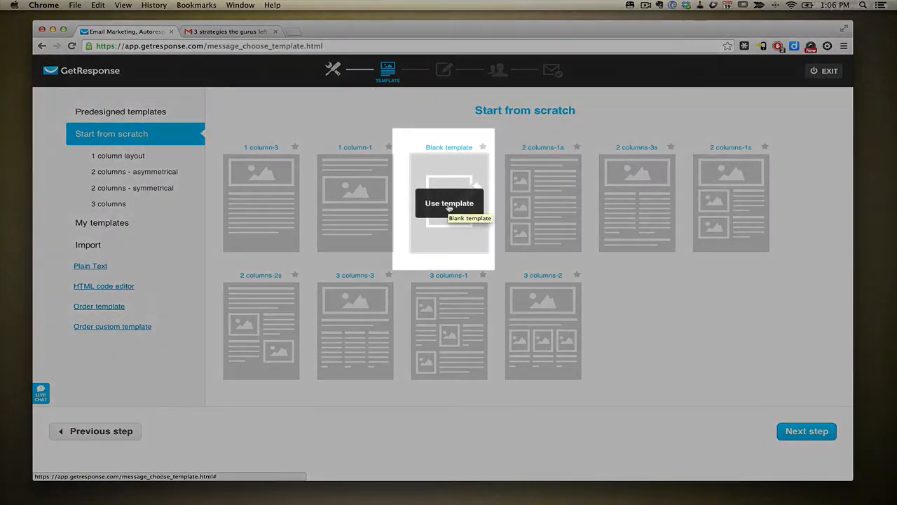
left_click(448, 202)
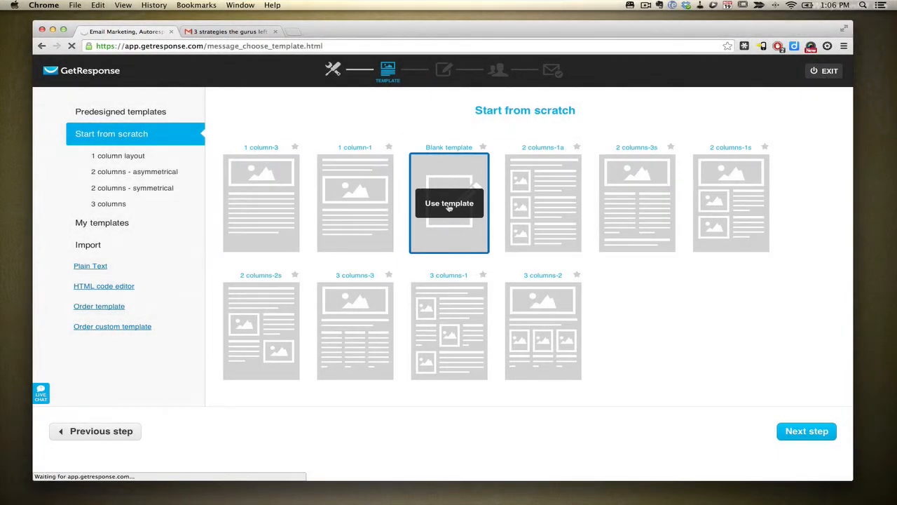
left_click(448, 202)
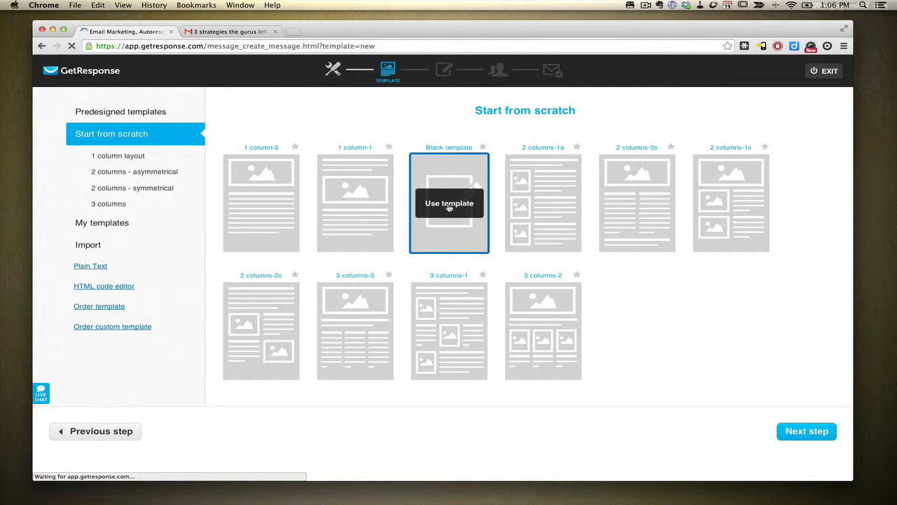
left_click(448, 202)
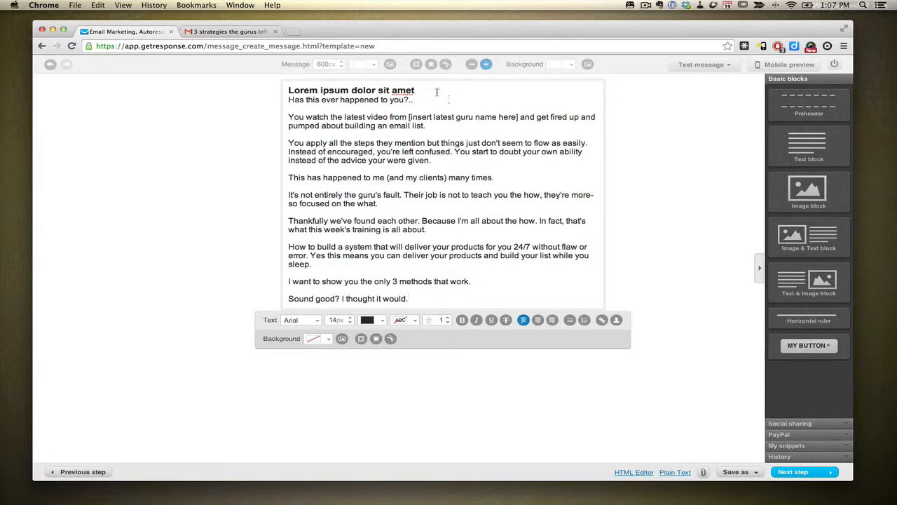
triple_click(350, 90)
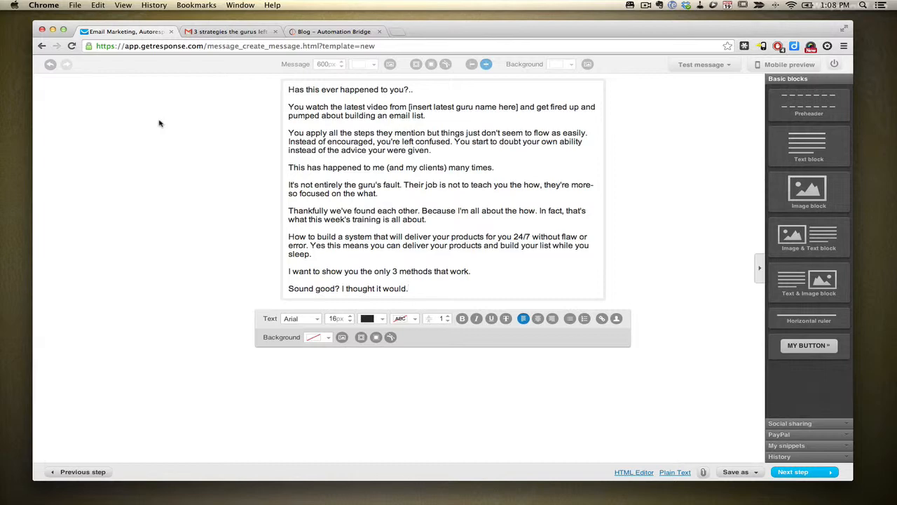
left_click(334, 31)
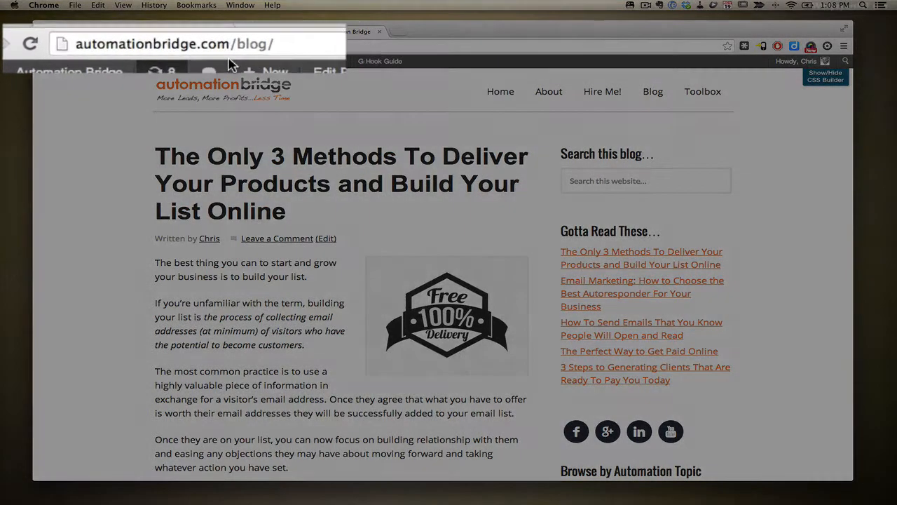
left_click(196, 43)
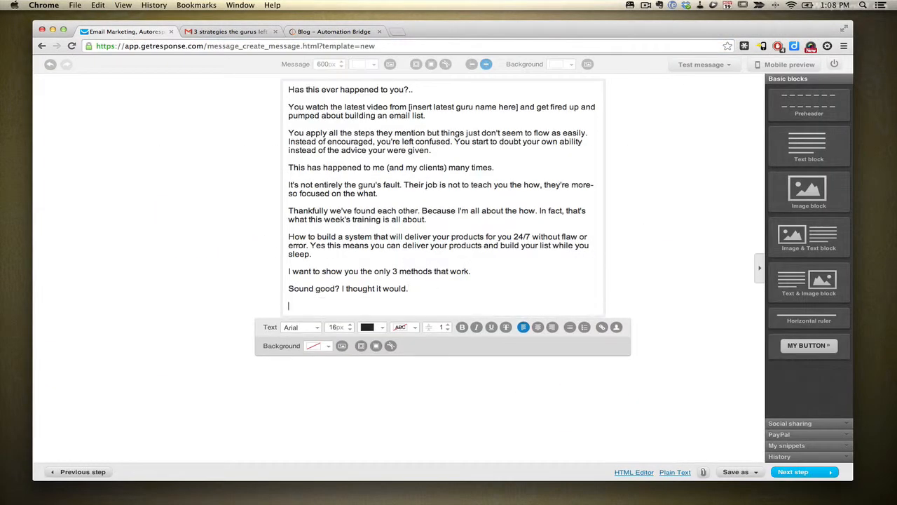
Step: Write 'Click here to visit my blog and find more useful information.'
type("Click here to visiit")
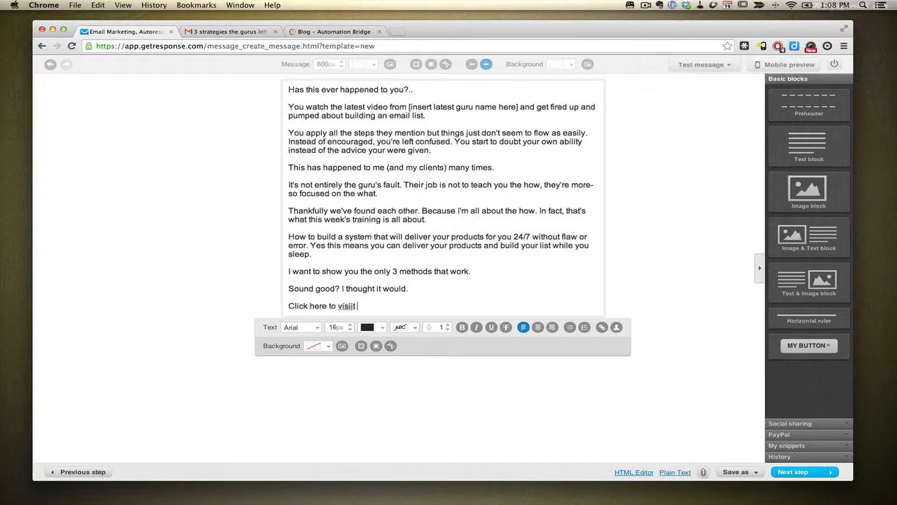
type("my blog and")
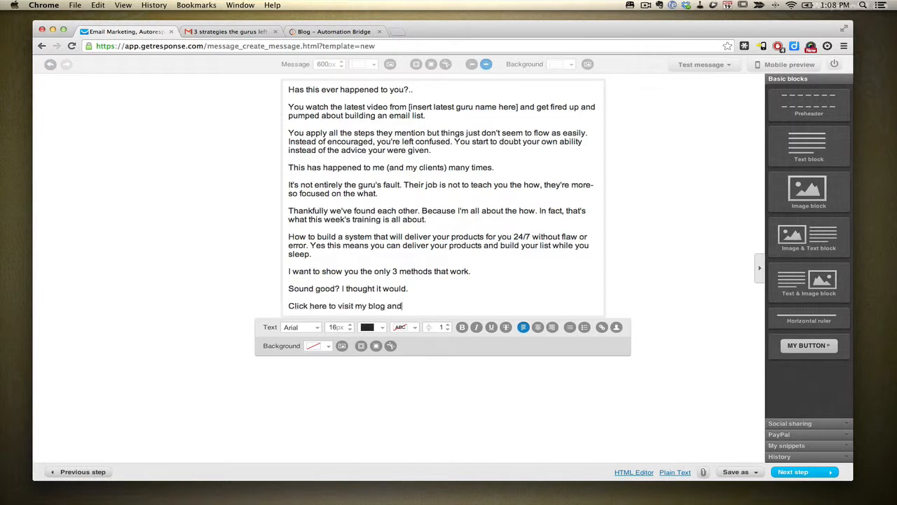
type("find more u")
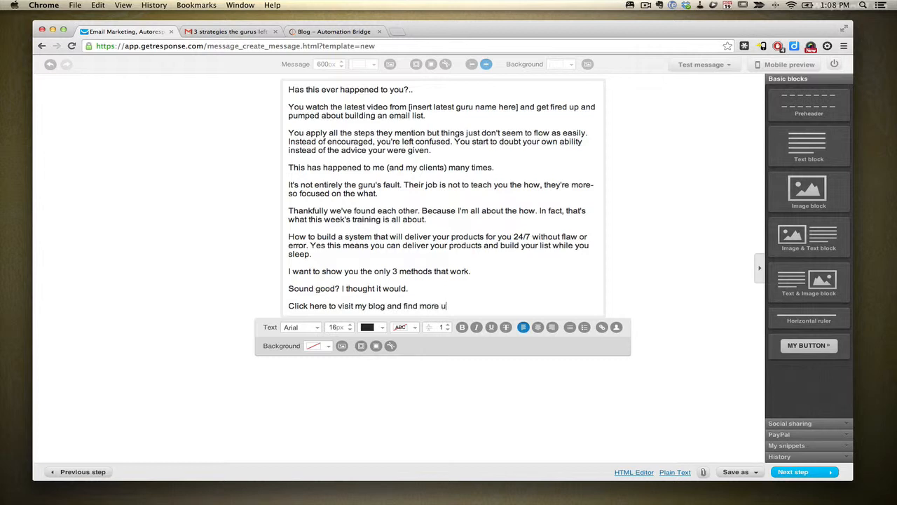
type("seful informati")
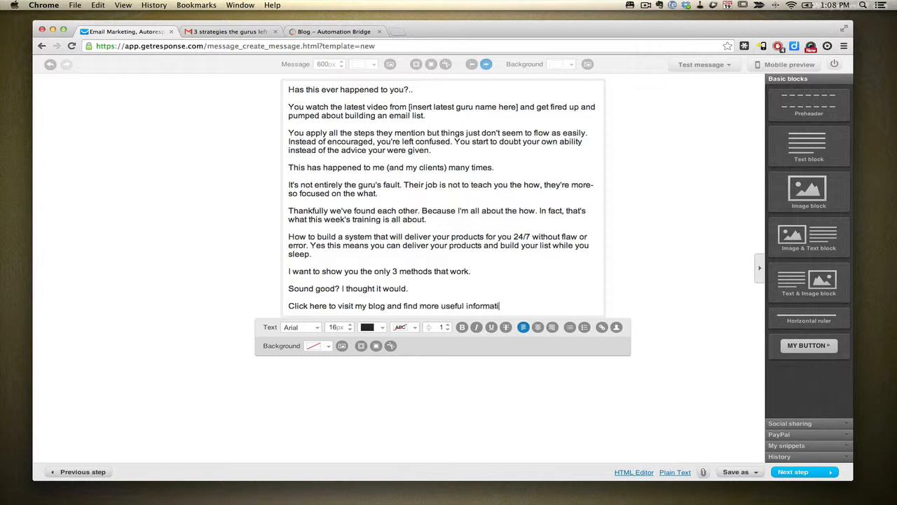
type("on.")
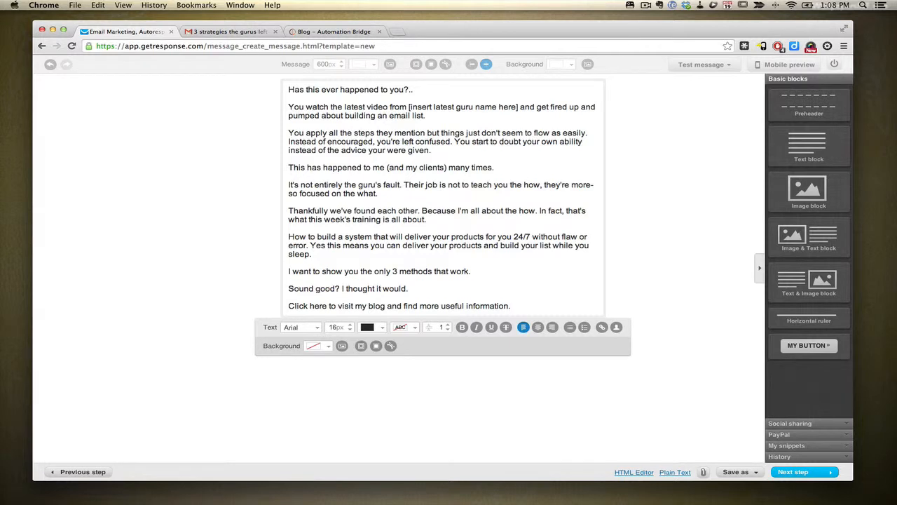
triple_click(398, 306)
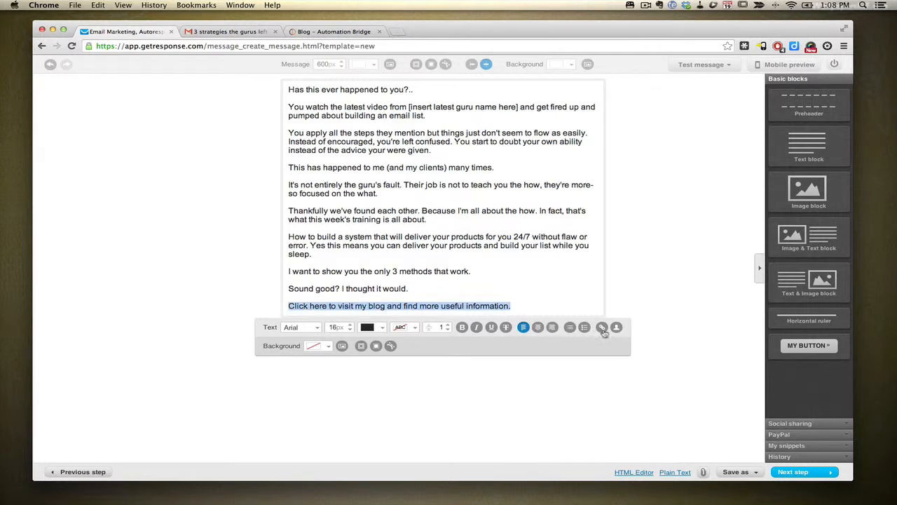
left_click(602, 327)
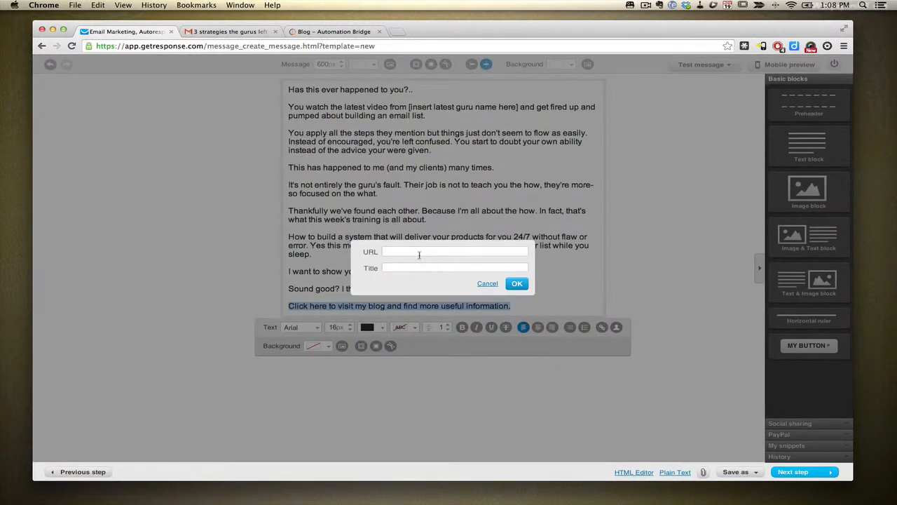
left_click(455, 252)
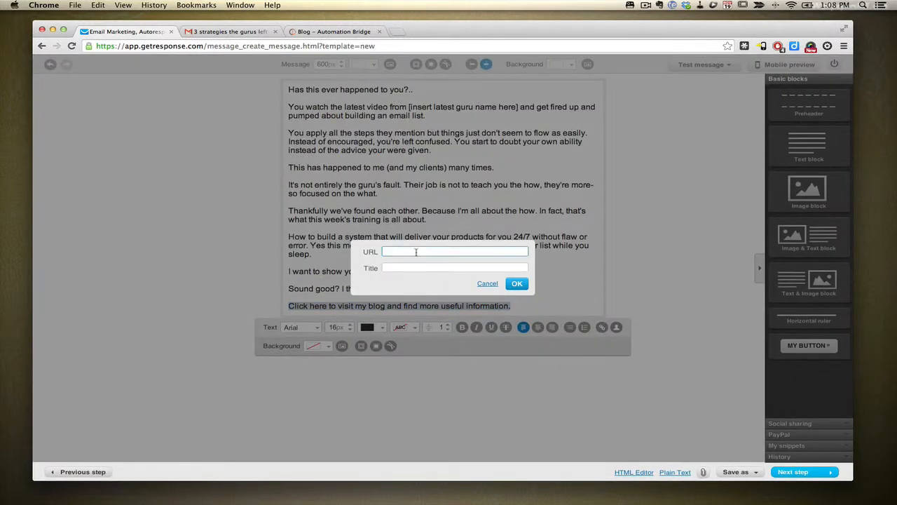
type("http://automationbridge.com/blog/")
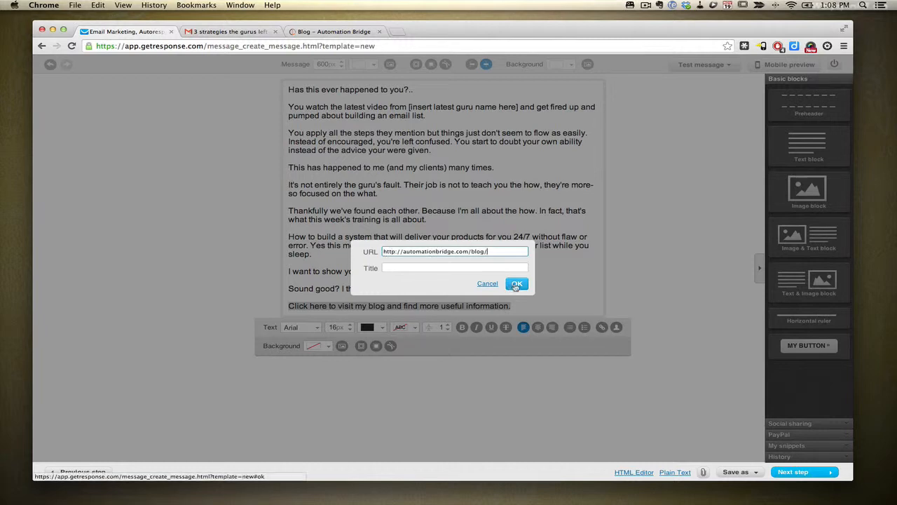
left_click(515, 283)
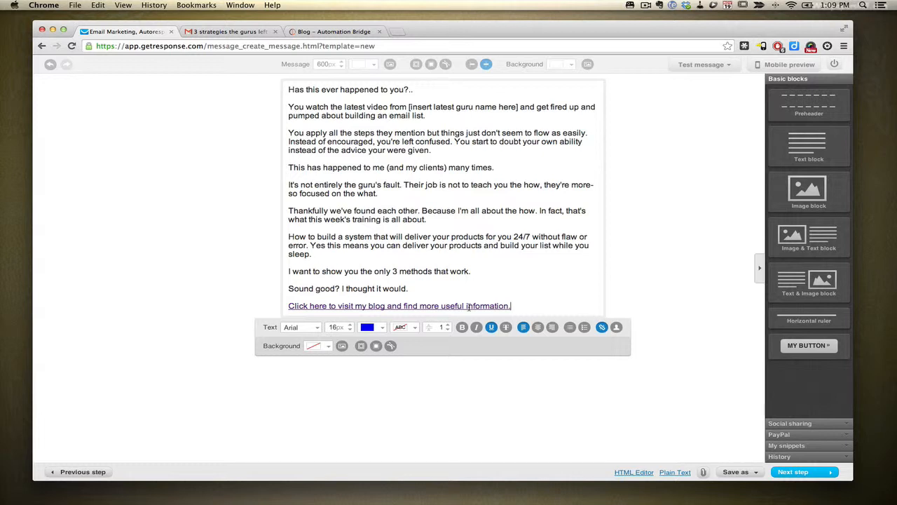
Step: Sign off with 'Regards, Chris', view the mobile preview and narrow the message width to 400px
type("Rga")
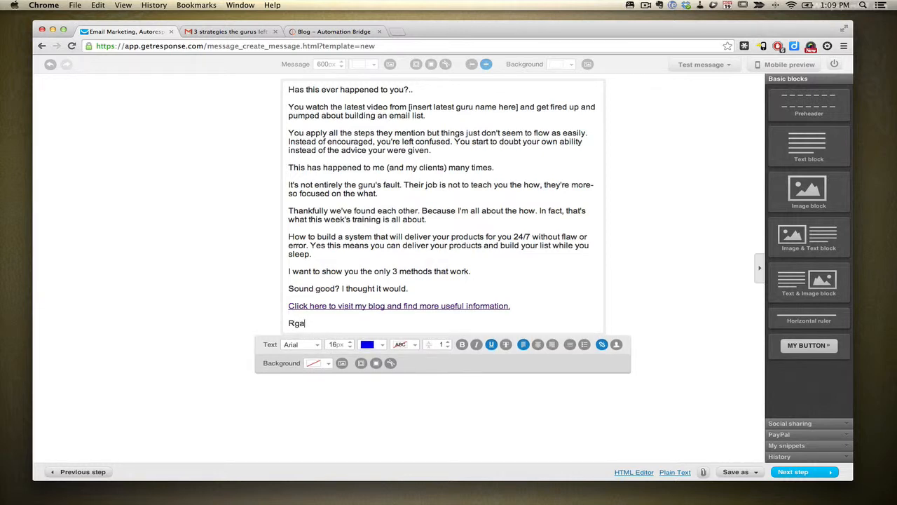
type("Regards,")
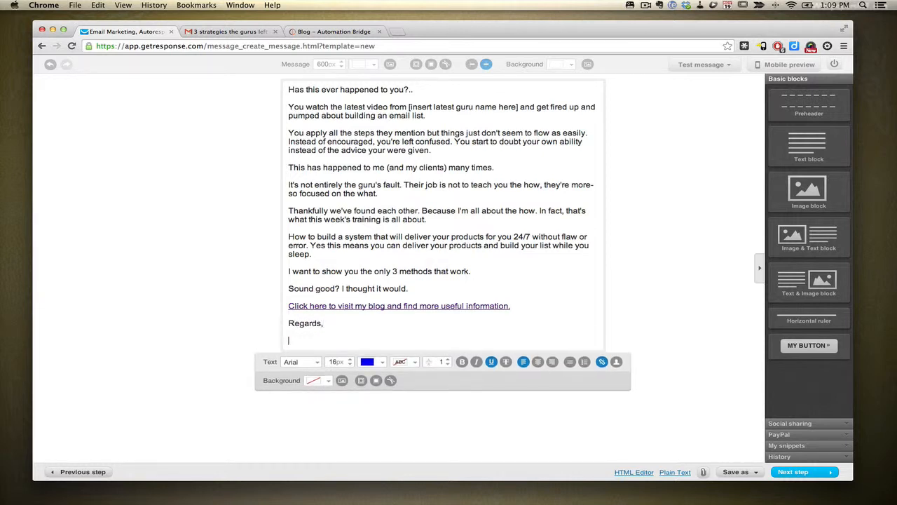
type("Chris")
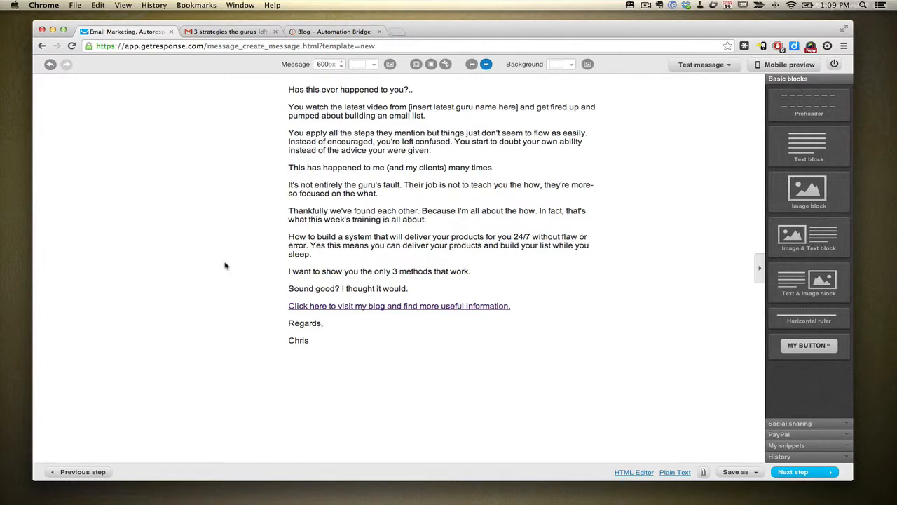
left_click(785, 64)
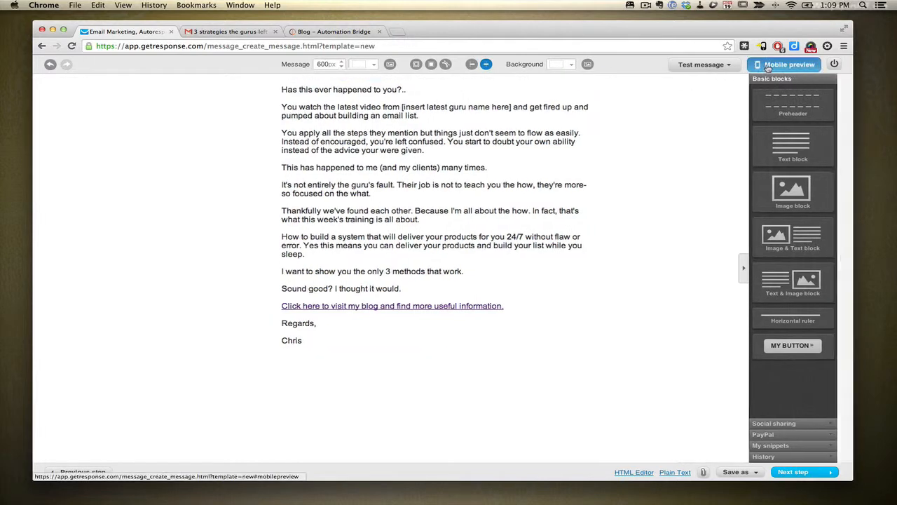
left_click(789, 65)
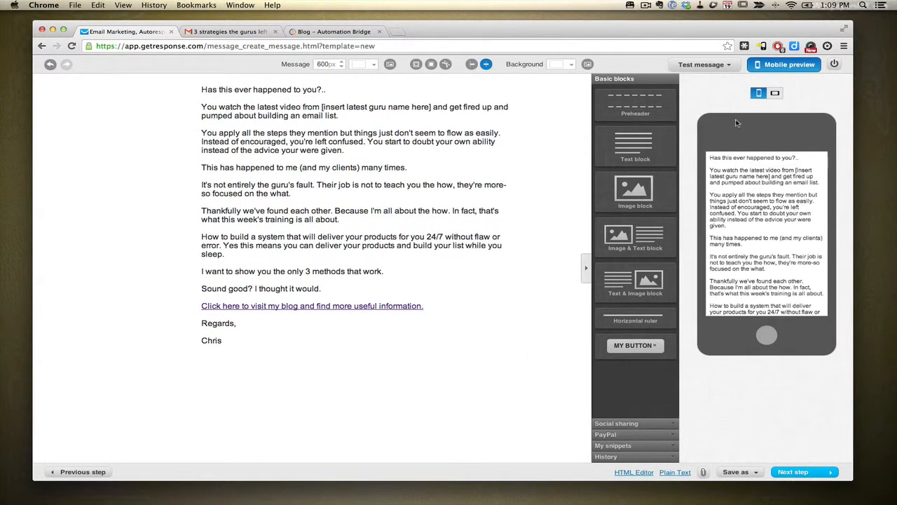
left_click(351, 210)
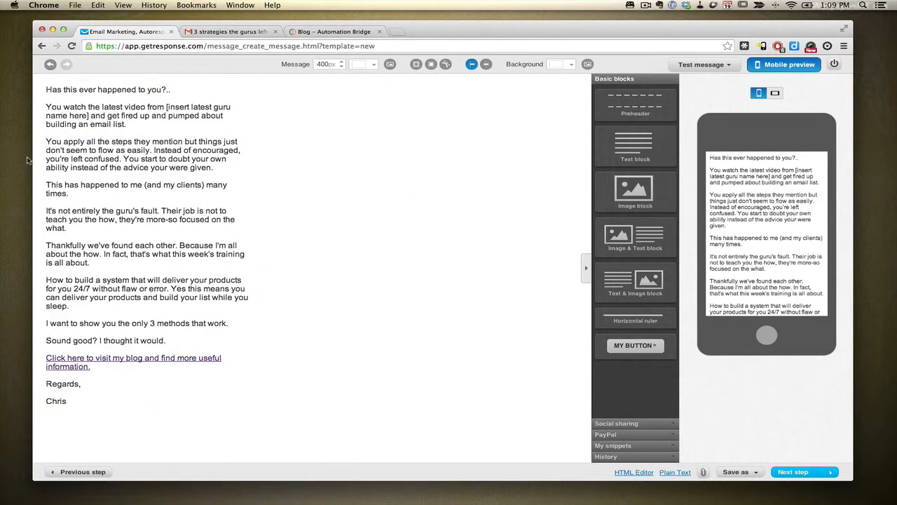
mouse_move(35, 165)
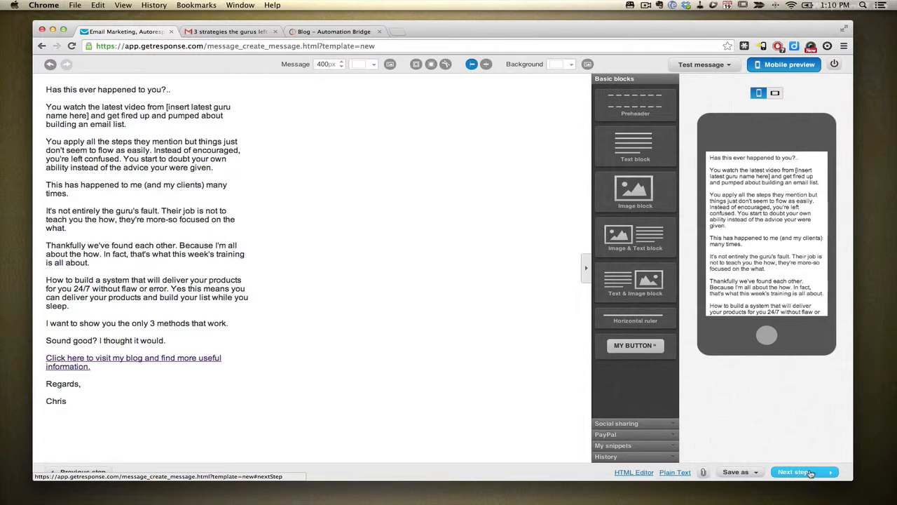
Step: Send a test message to own address and continue to the Recipients step
left_click(701, 64)
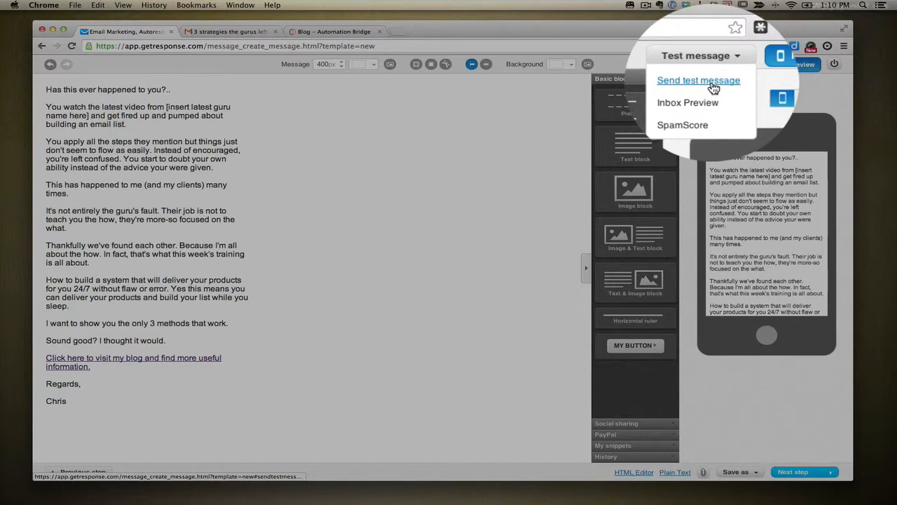
left_click(698, 80)
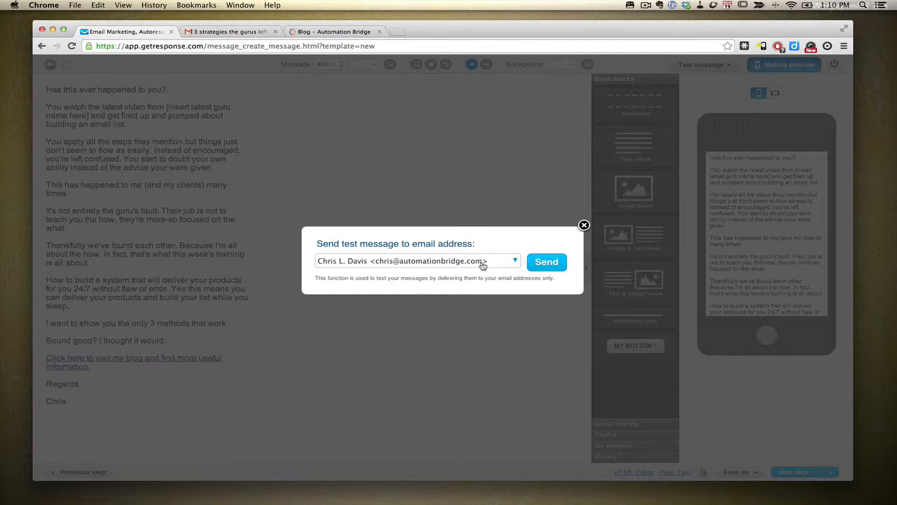
left_click(583, 224)
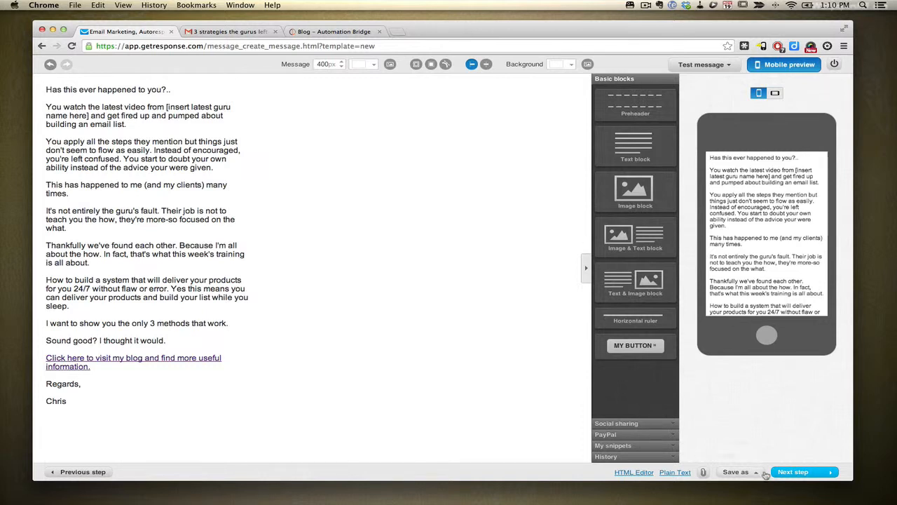
left_click(804, 471)
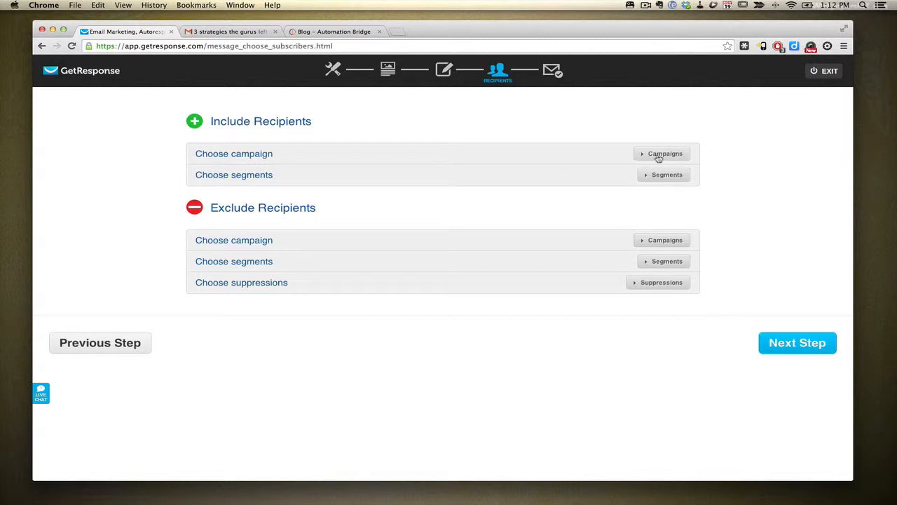
mouse_move(662, 152)
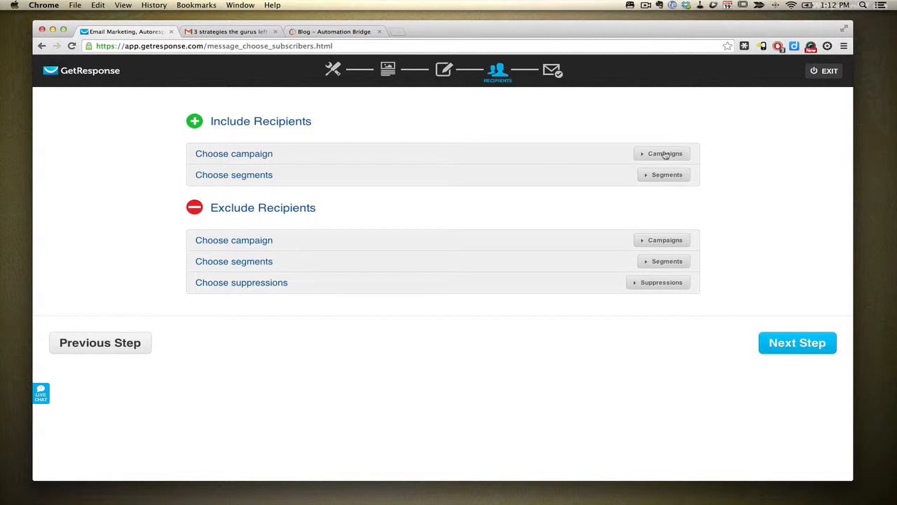
Step: Include the fb_admin_add campaign (2 contacts) as recipients
left_click(661, 153)
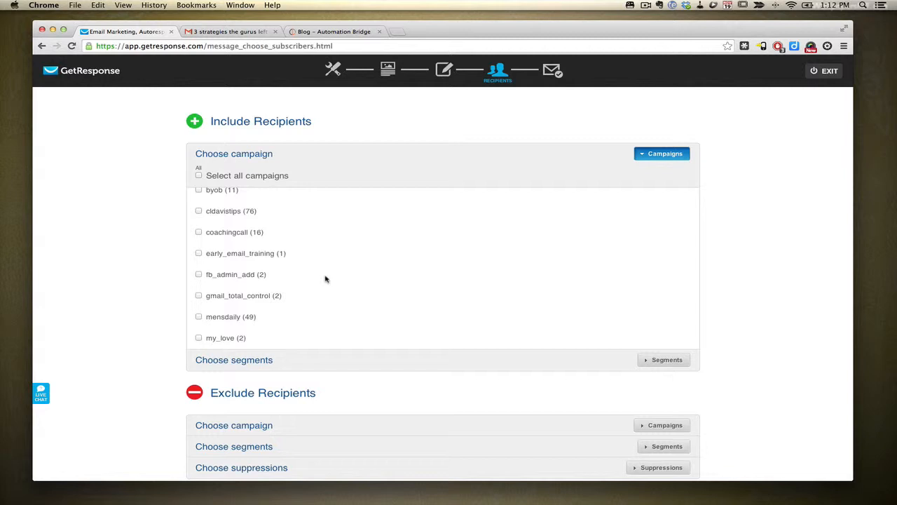
mouse_move(216, 279)
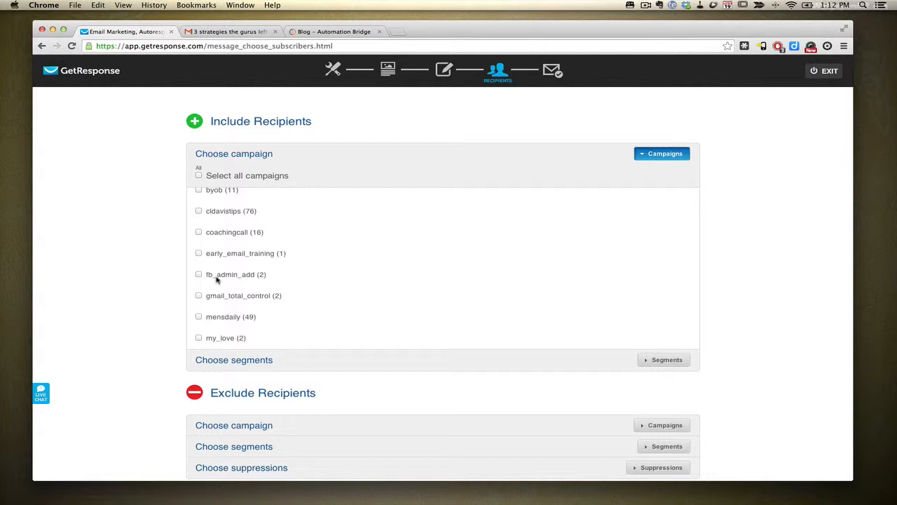
left_click(199, 273)
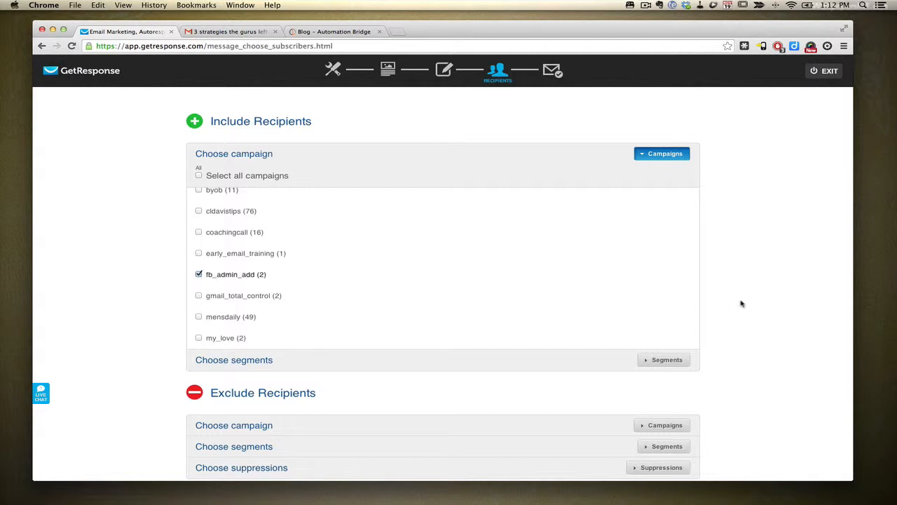
scroll("down", 3)
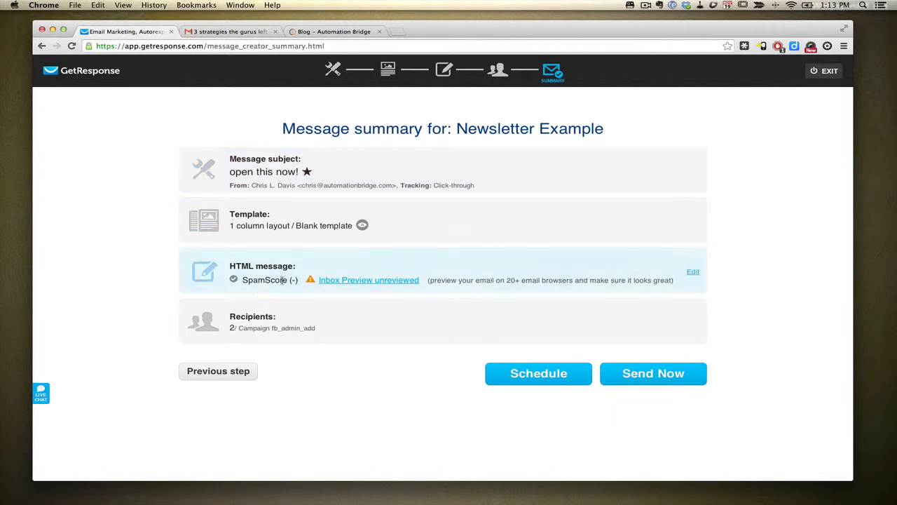
mouse_move(390, 274)
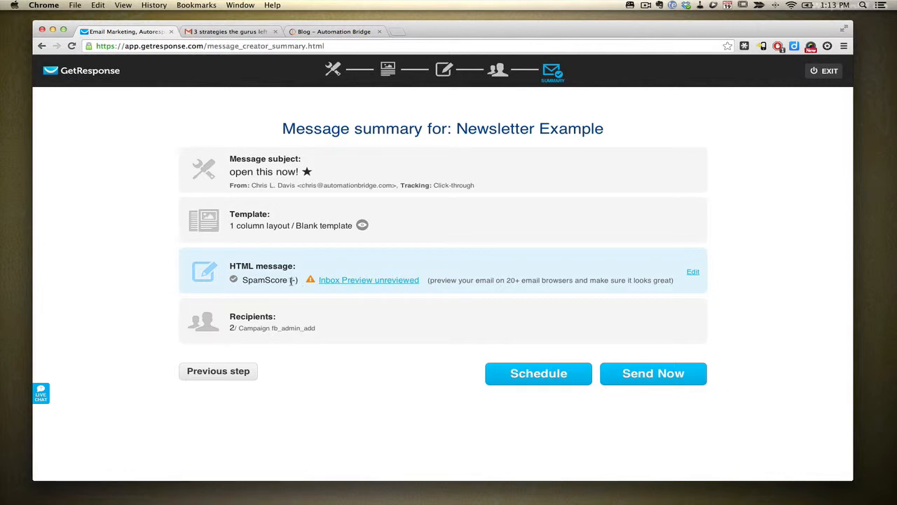
mouse_move(367, 280)
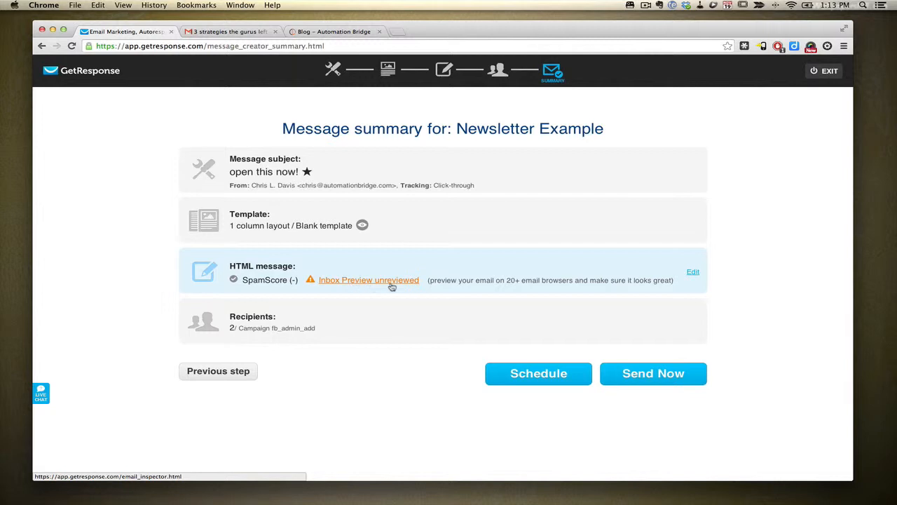
mouse_move(393, 288)
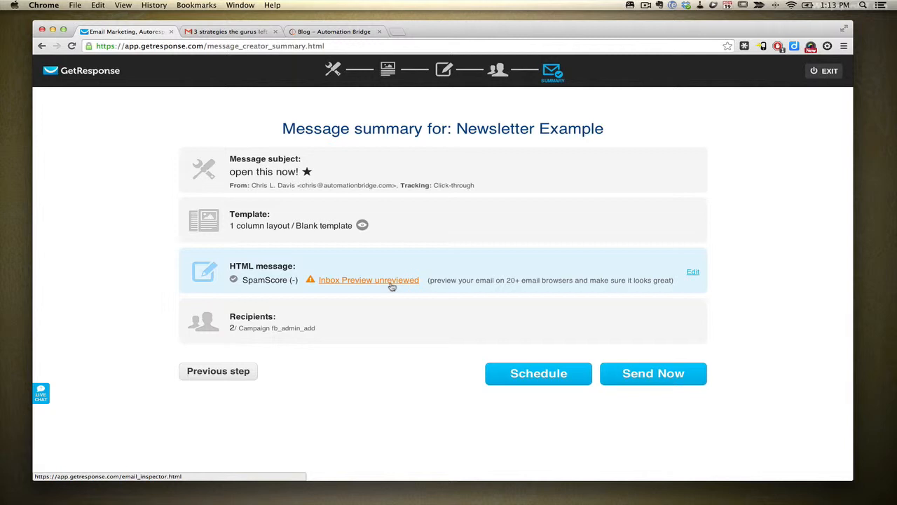
mouse_move(391, 286)
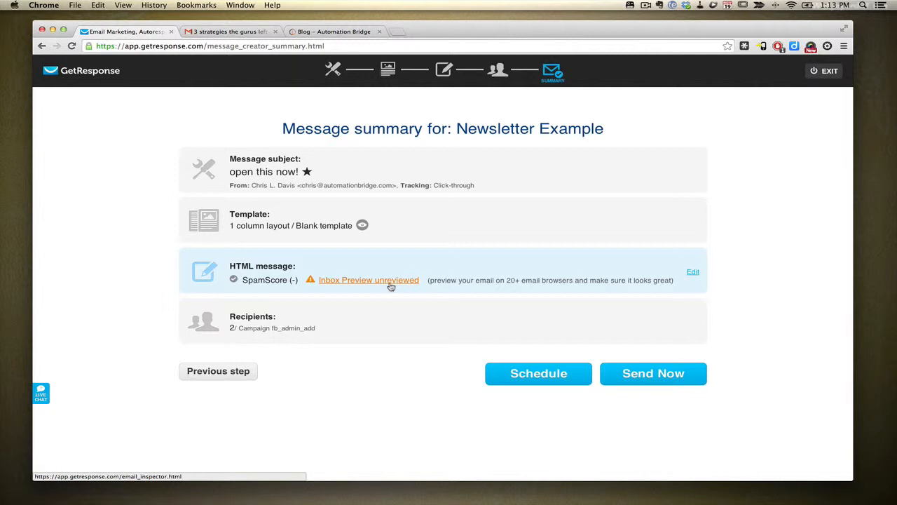
mouse_move(381, 293)
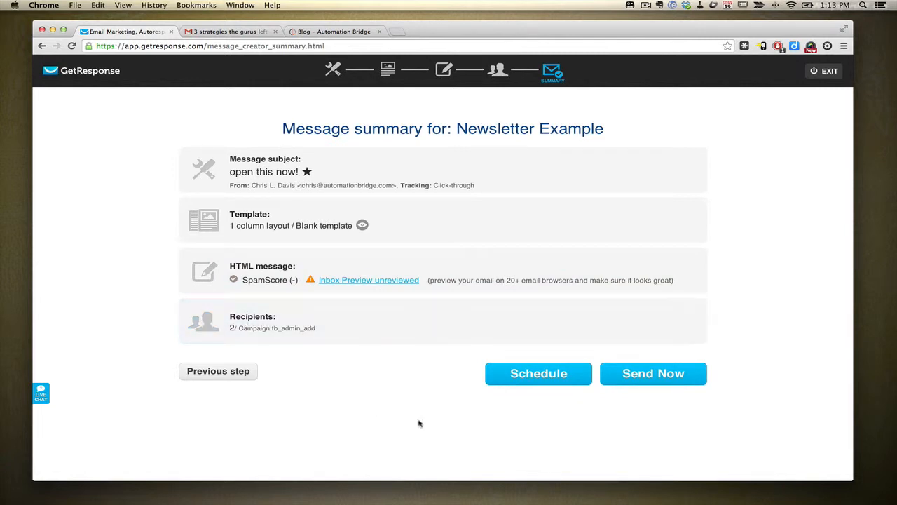
mouse_move(466, 429)
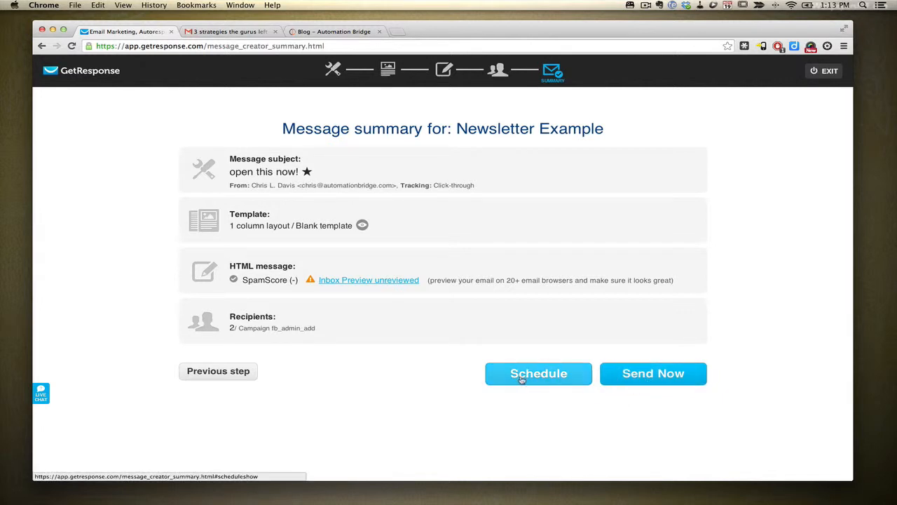
Step: Set the scheduled delivery to November 21, 2013 at 07:00 AM and confirm it
left_click(538, 373)
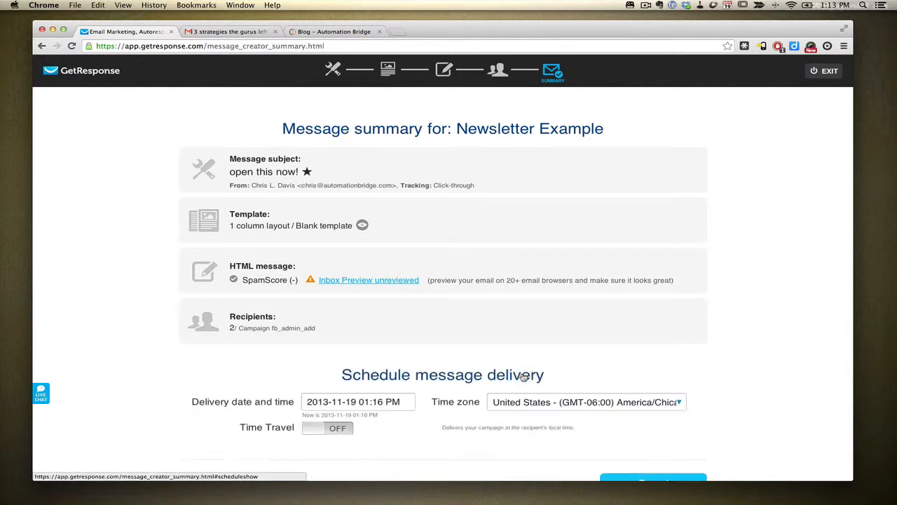
scroll("down", 3)
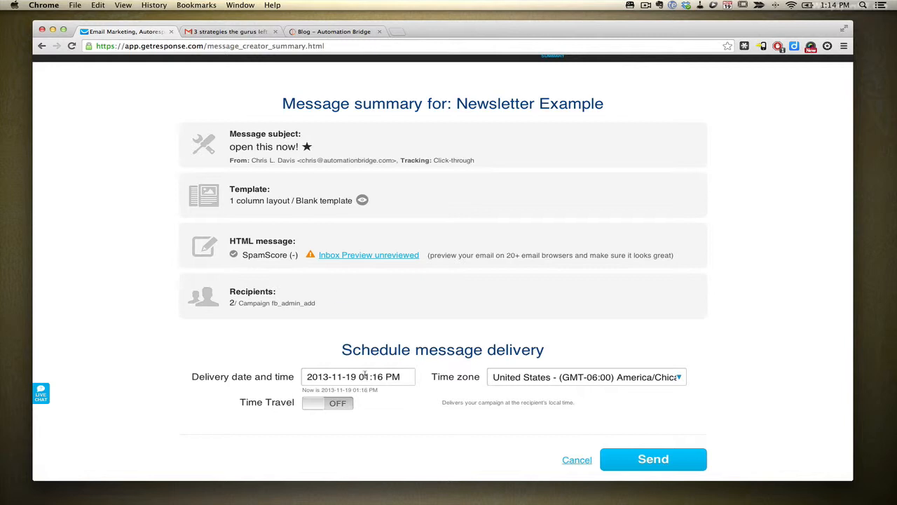
left_click(357, 375)
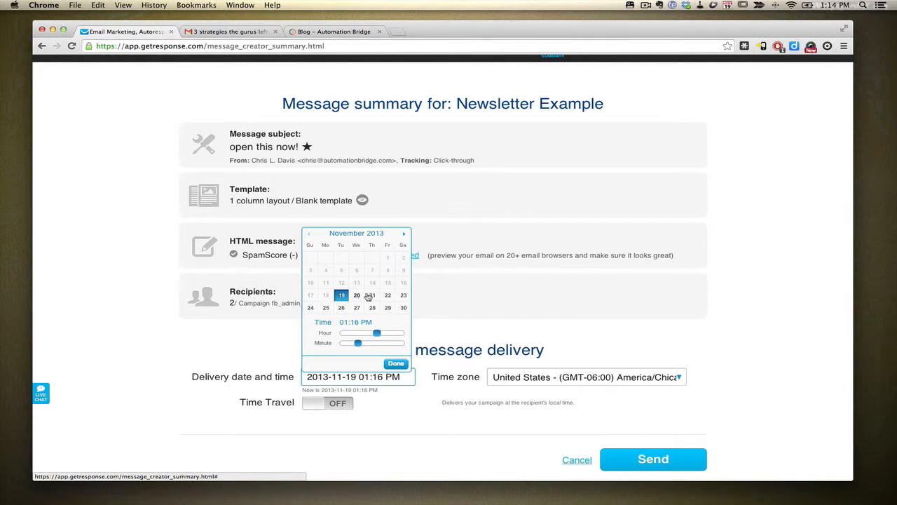
left_click(373, 295)
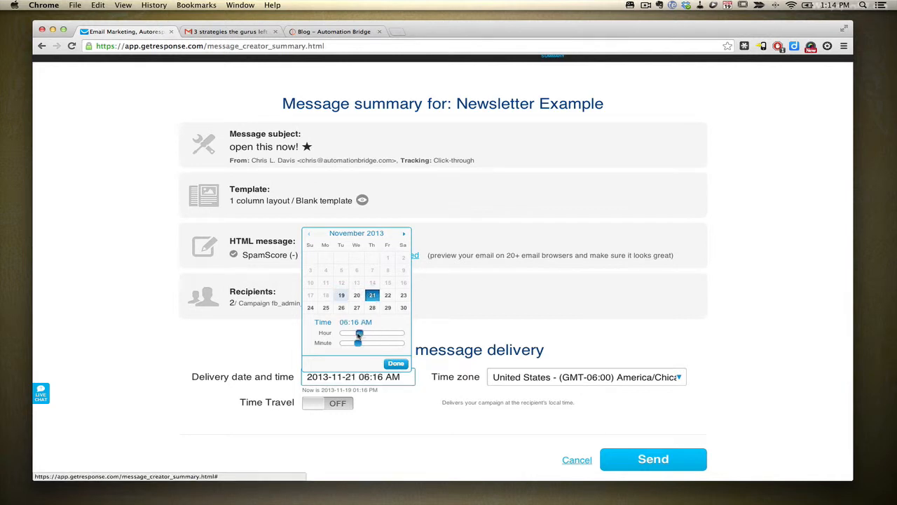
left_click_drag(359, 332, 362, 333)
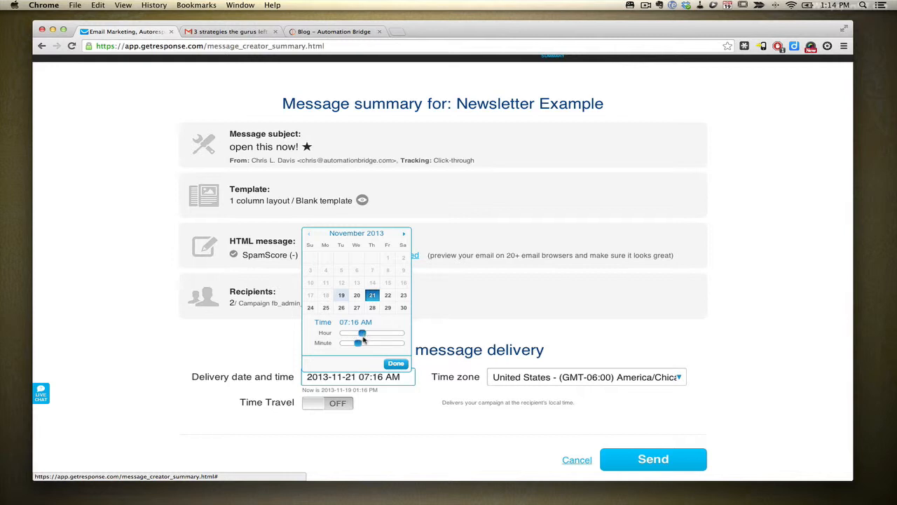
left_click_drag(361, 342, 341, 342)
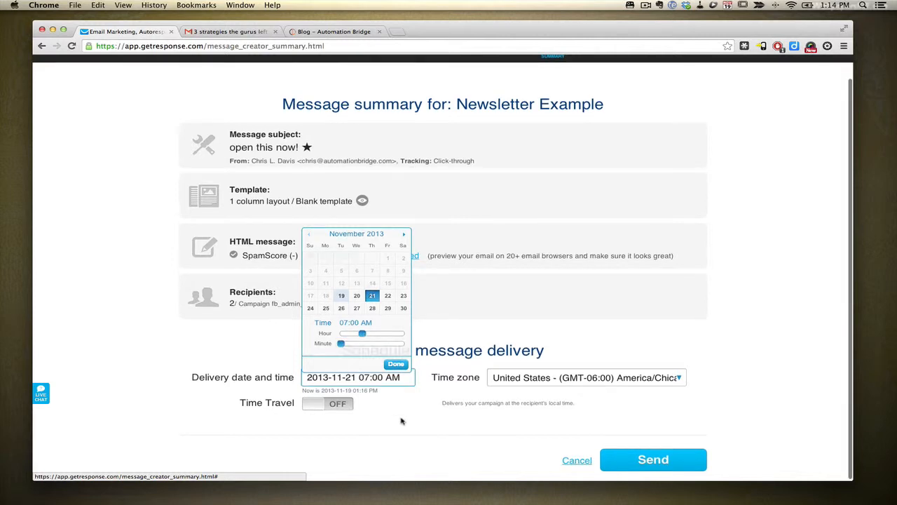
left_click(396, 363)
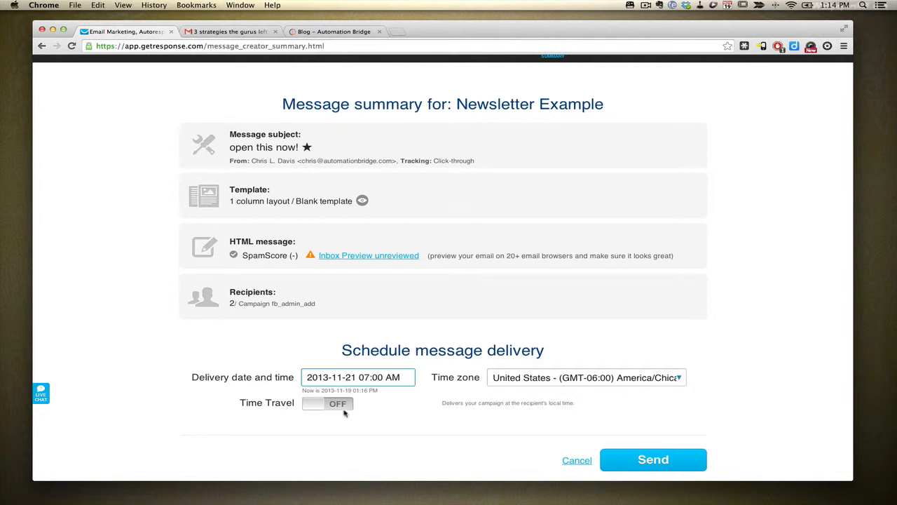
mouse_move(328, 409)
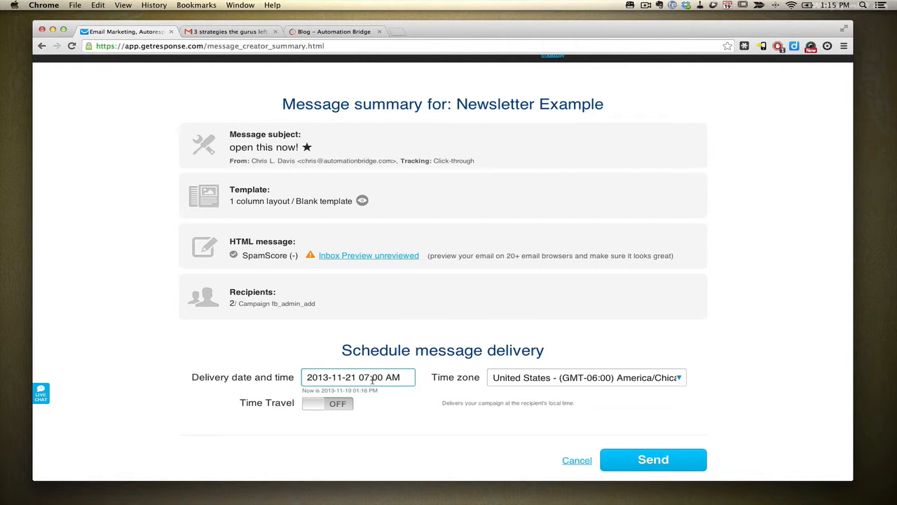
mouse_move(300, 405)
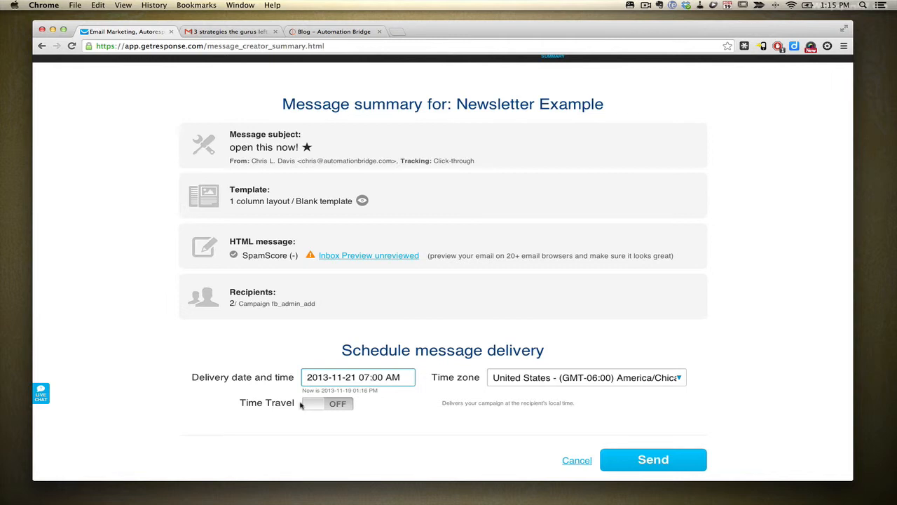
mouse_move(561, 418)
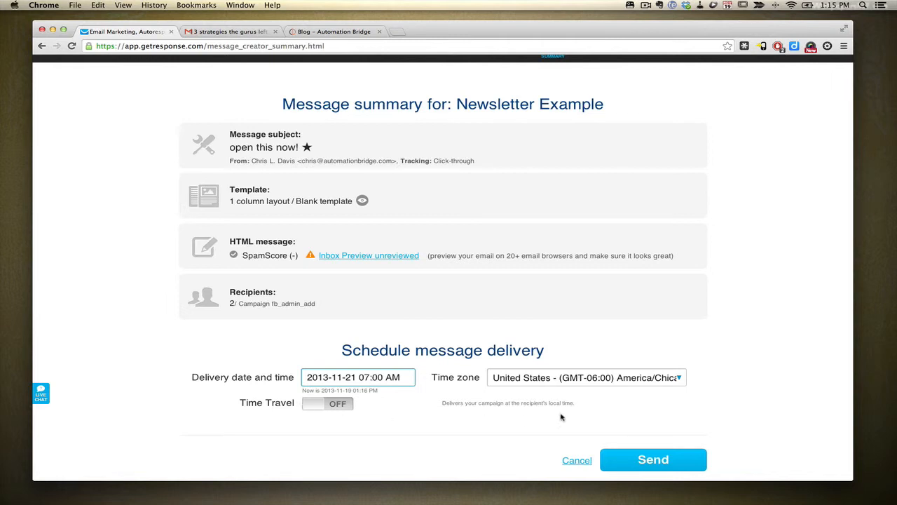